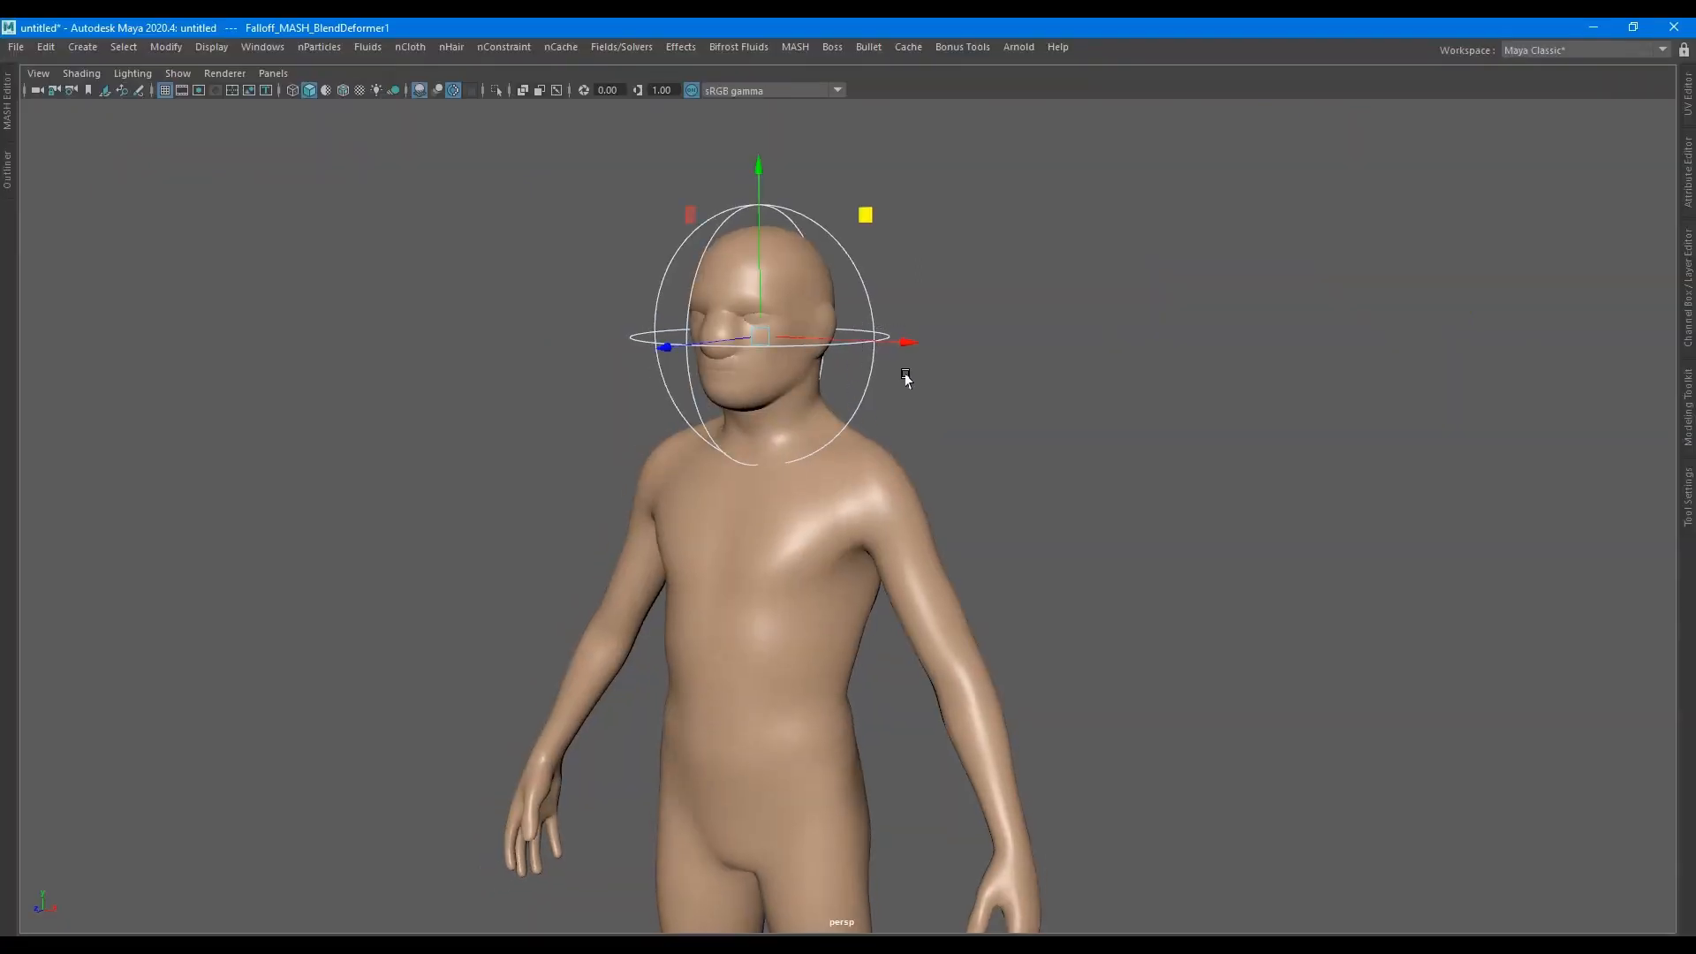
mouse_move(864, 382)
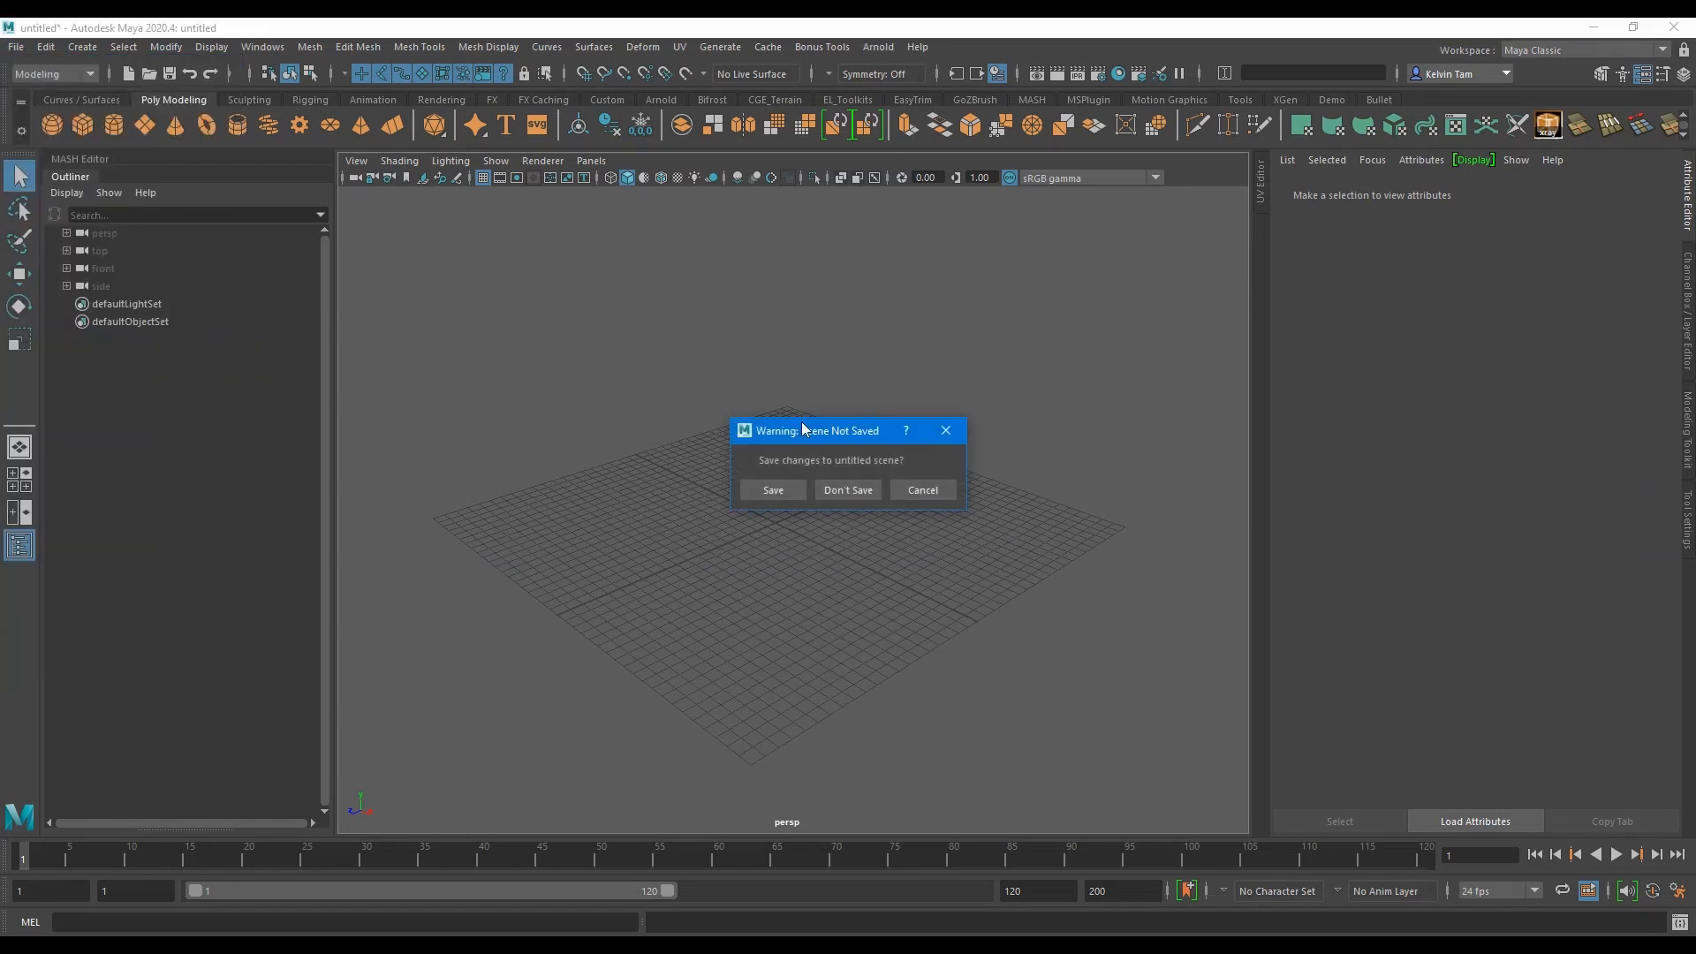
Discard the untitled scene and load HumanBody.ma from the sculpting Bipeds examples
left_click(846, 489)
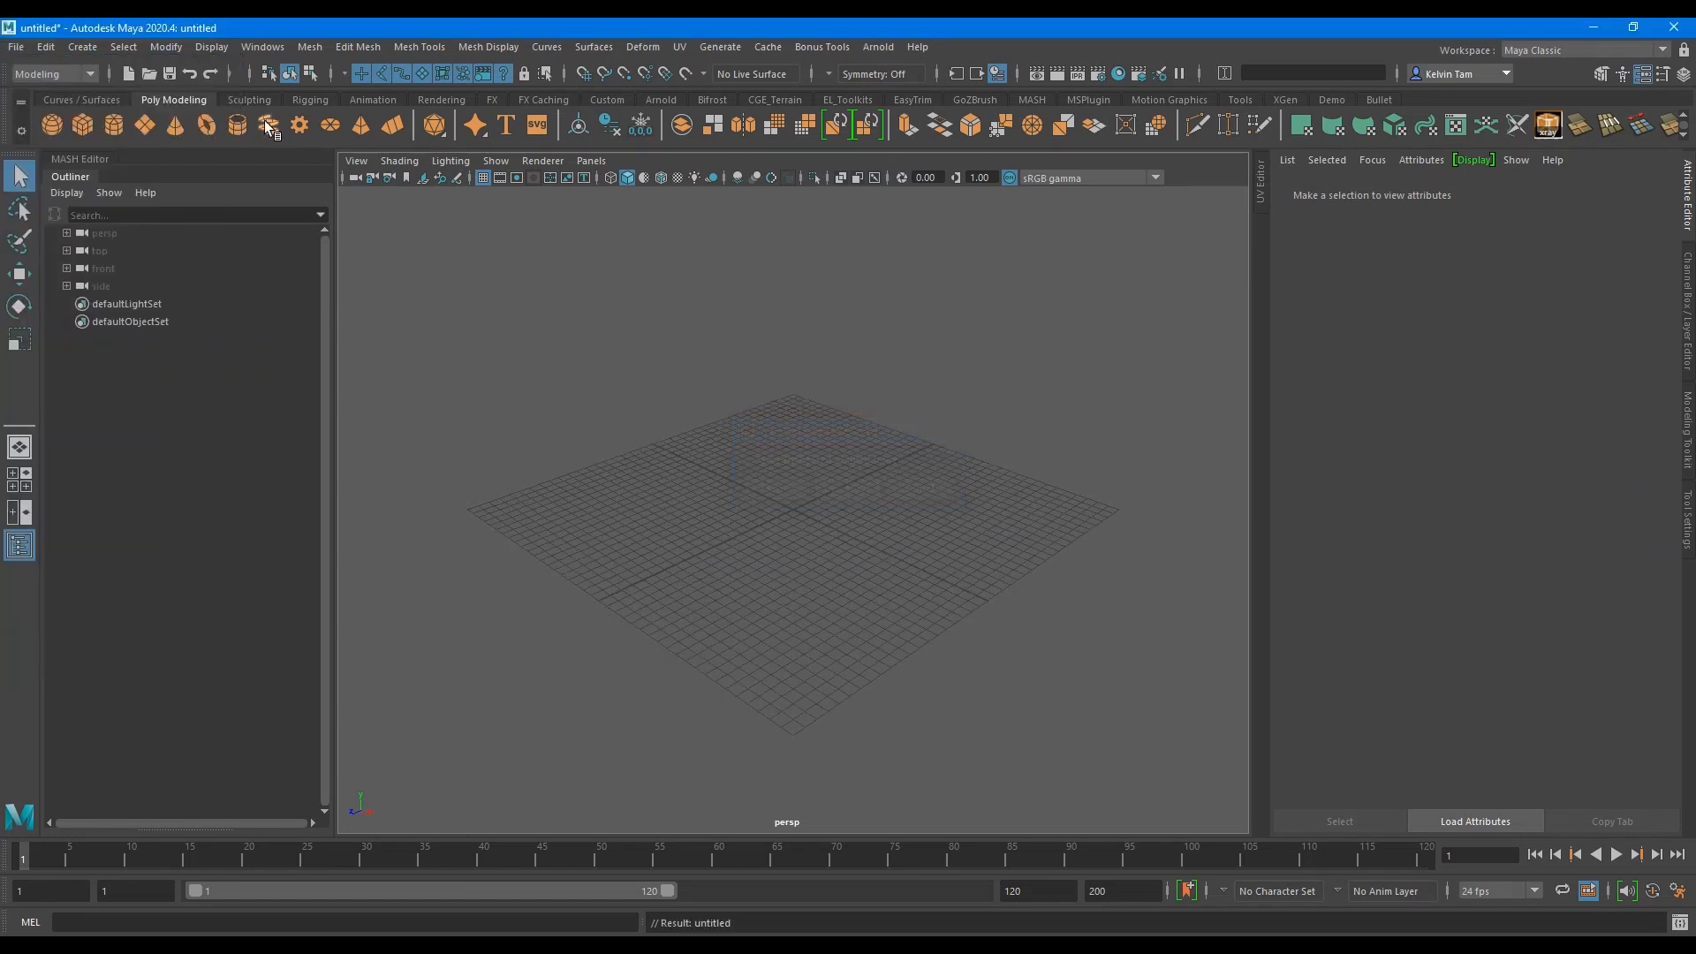
left_click(249, 98)
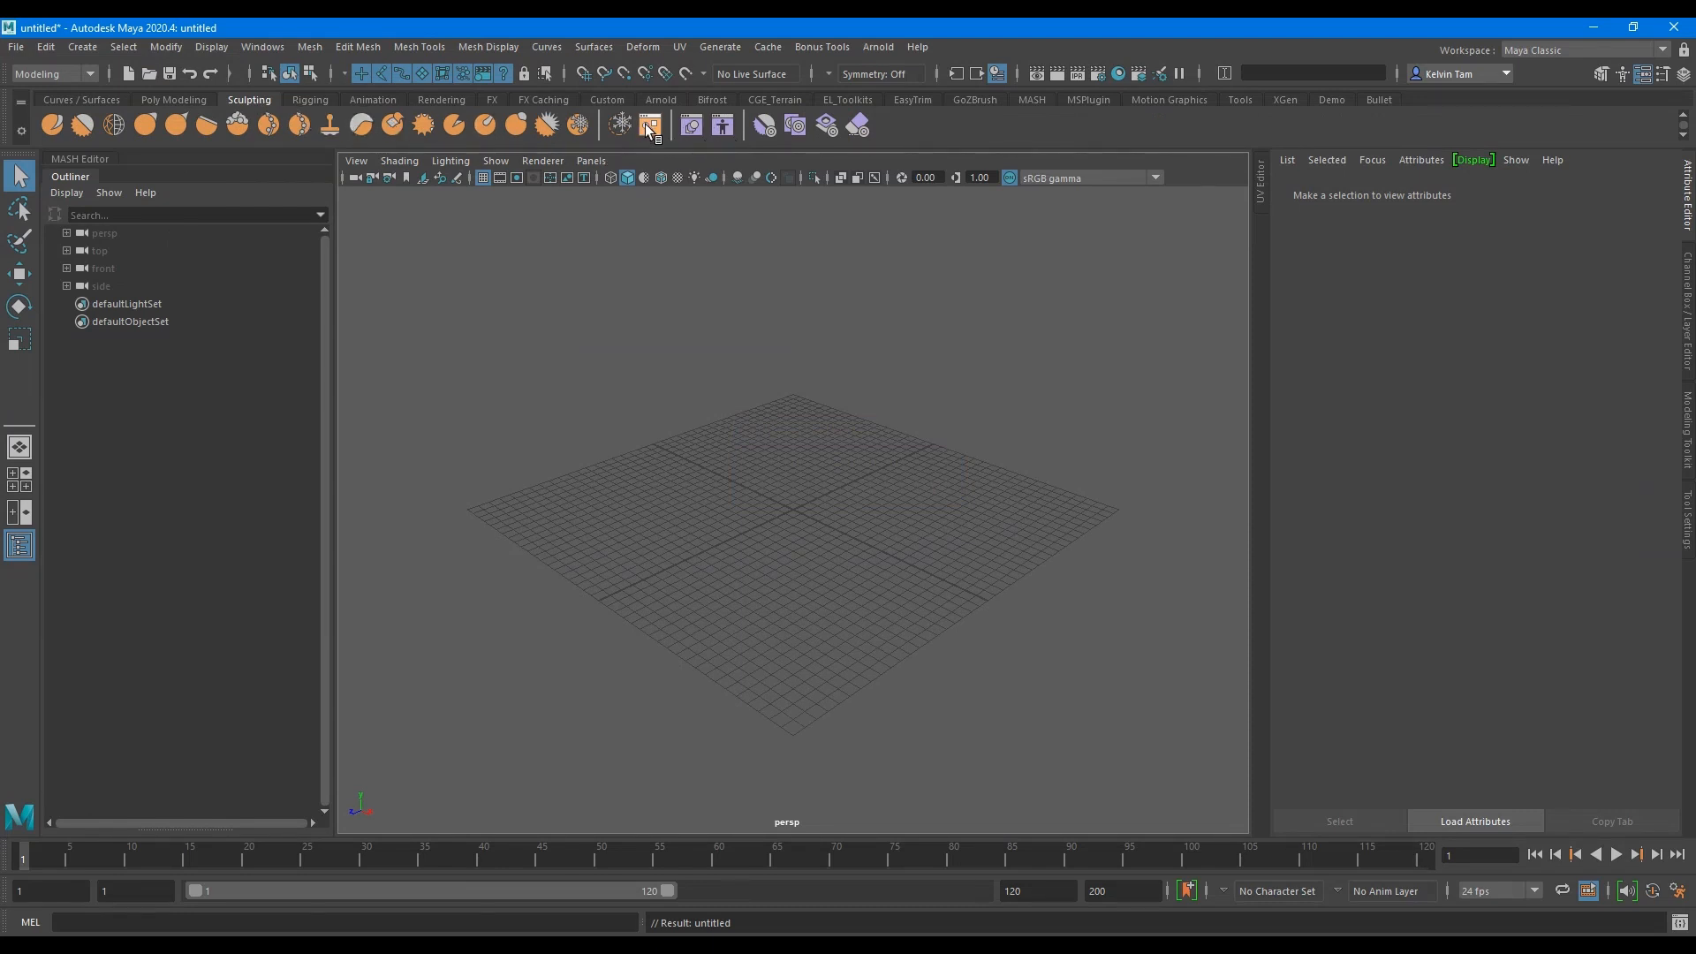
mouse_move(650, 125)
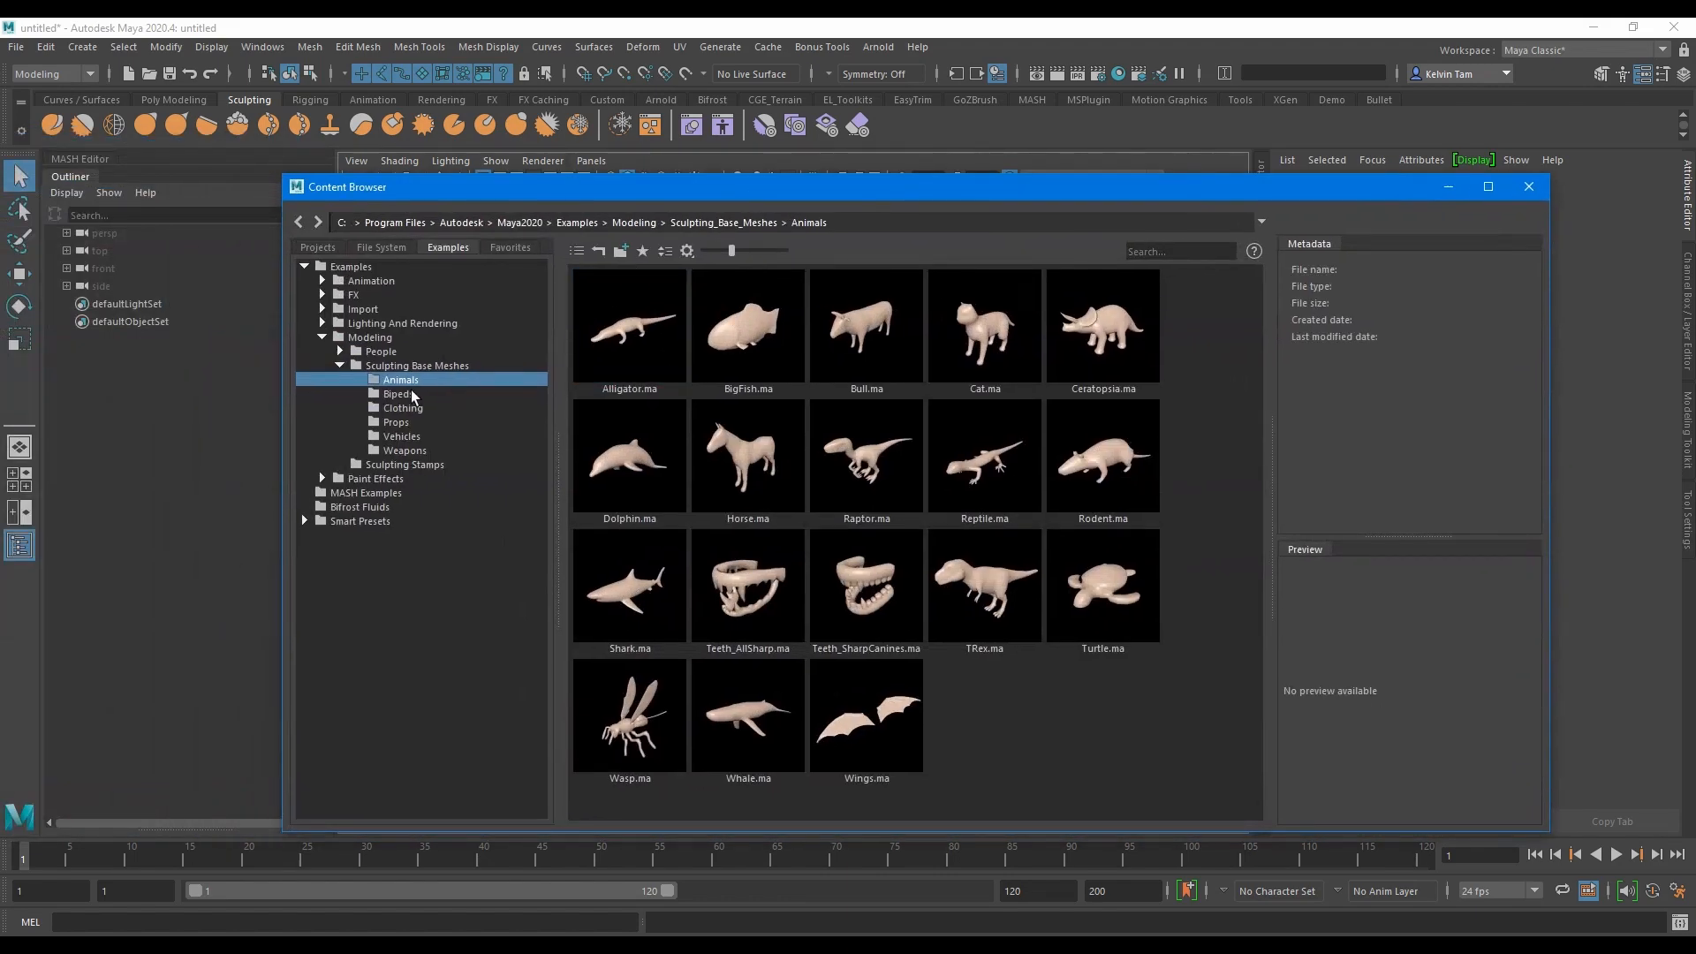
left_click(397, 394)
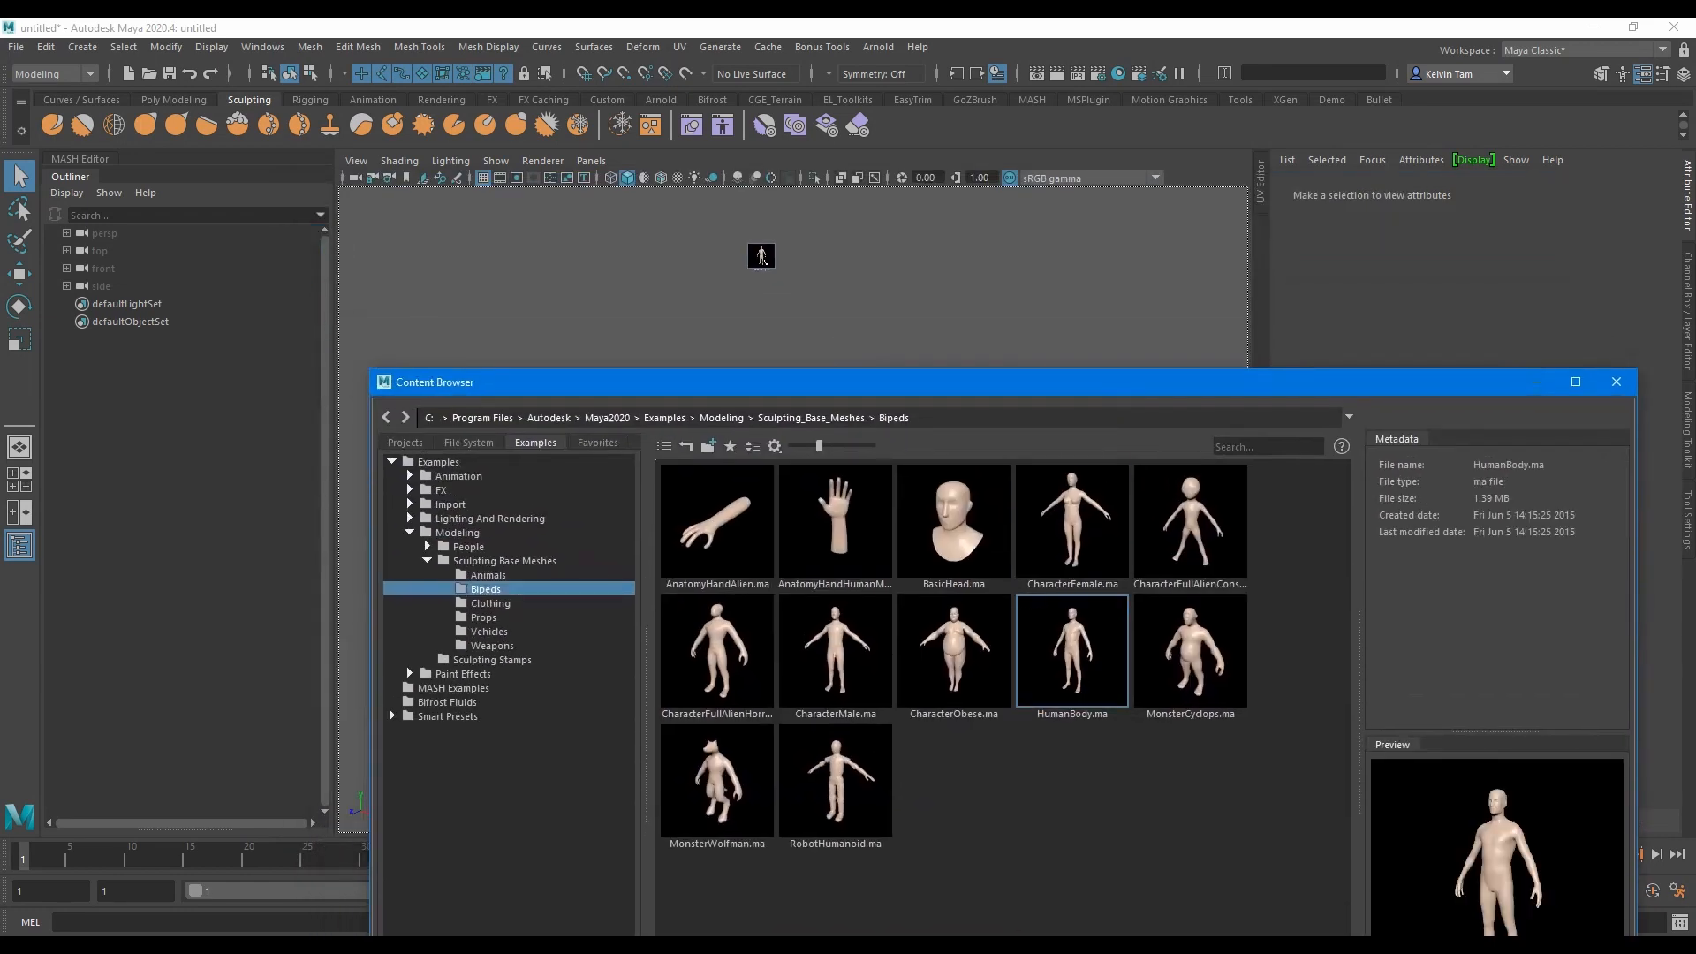
double_click(1070, 648)
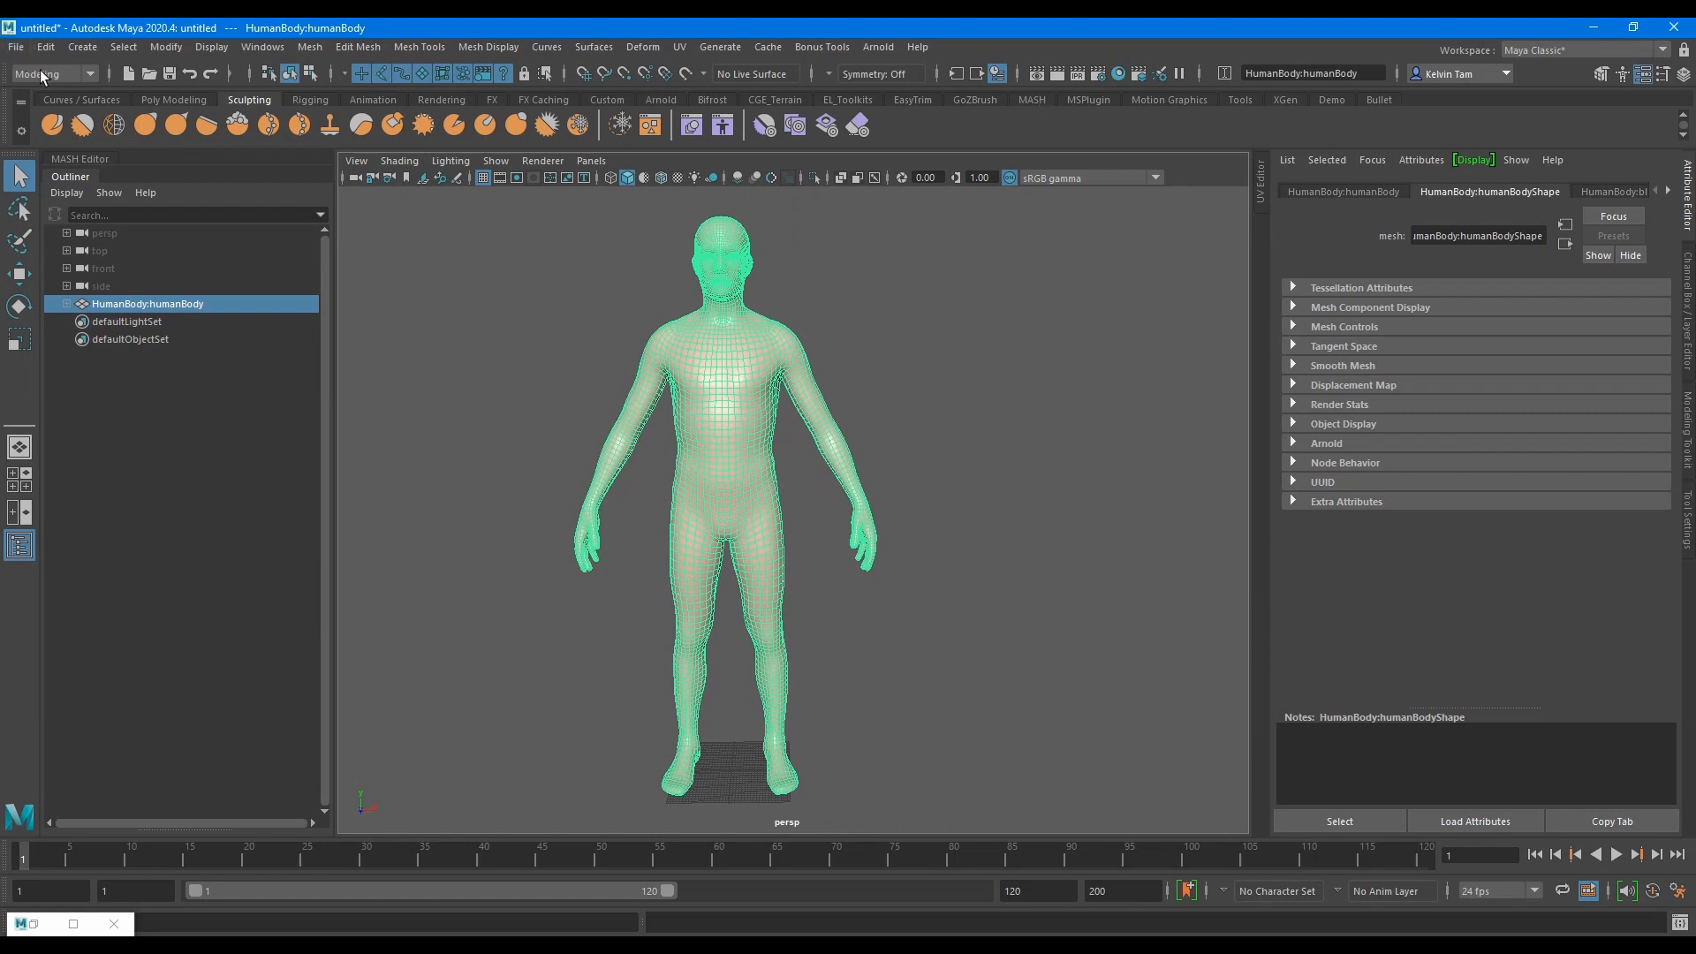
Switch to the FX menu set and reach the MASH utilities for the blend deformer
left_click(42, 74)
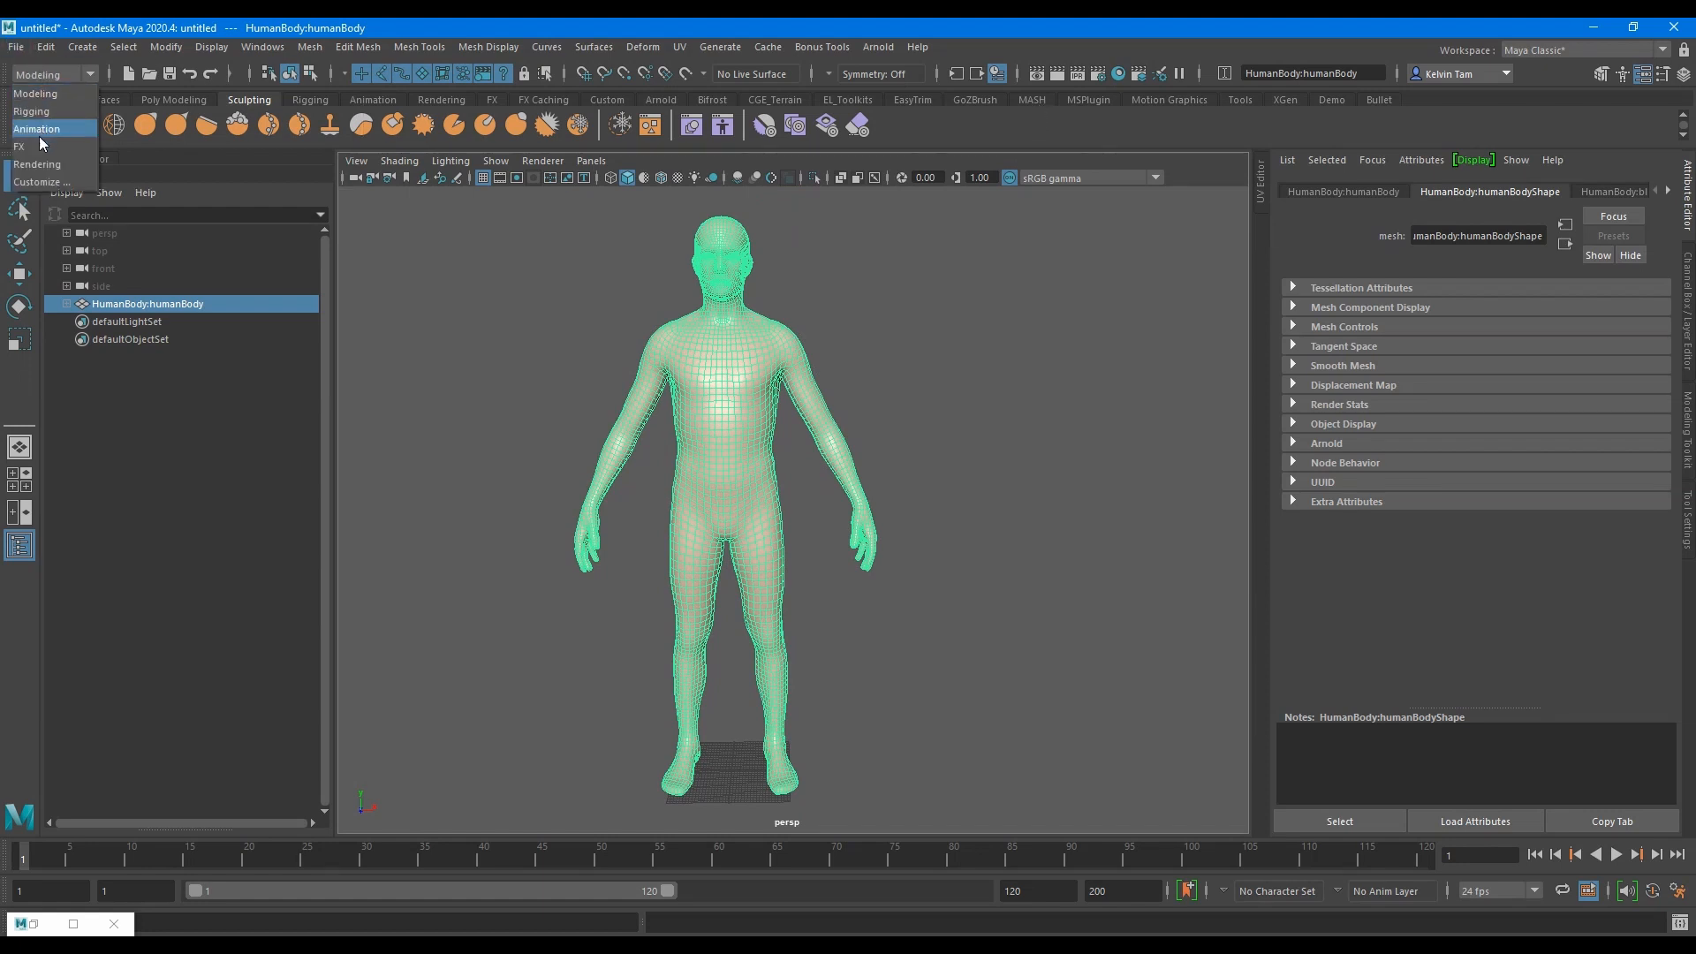
left_click(20, 146)
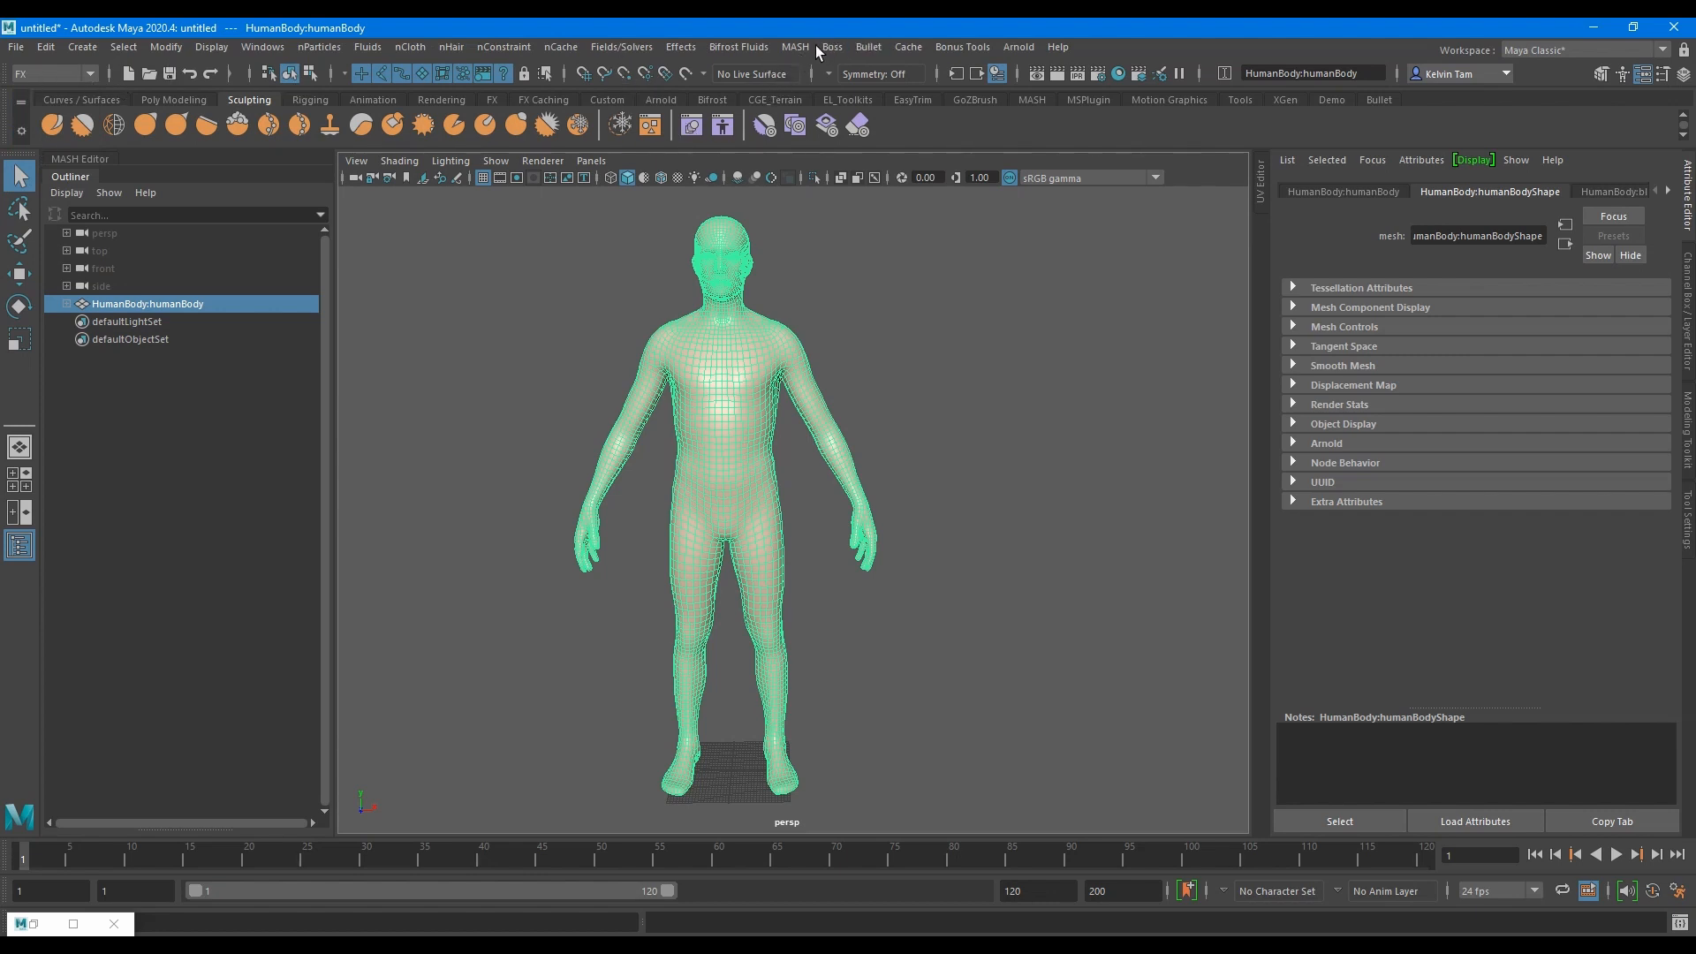
left_click(794, 46)
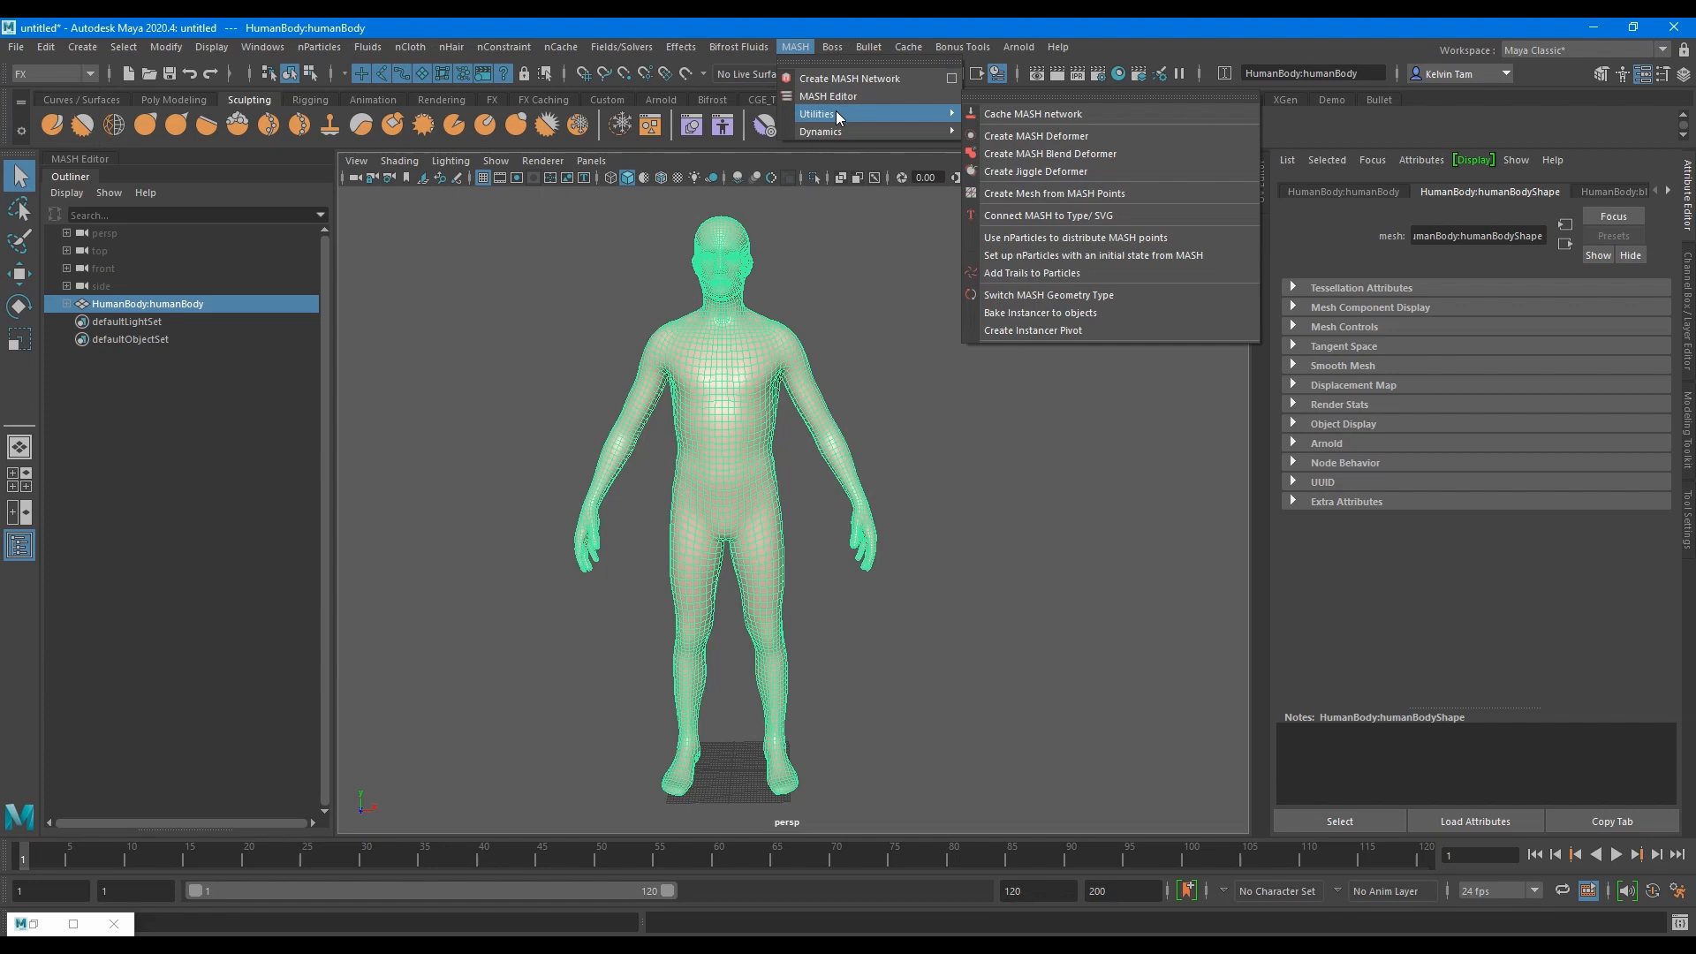
mouse_move(1076, 152)
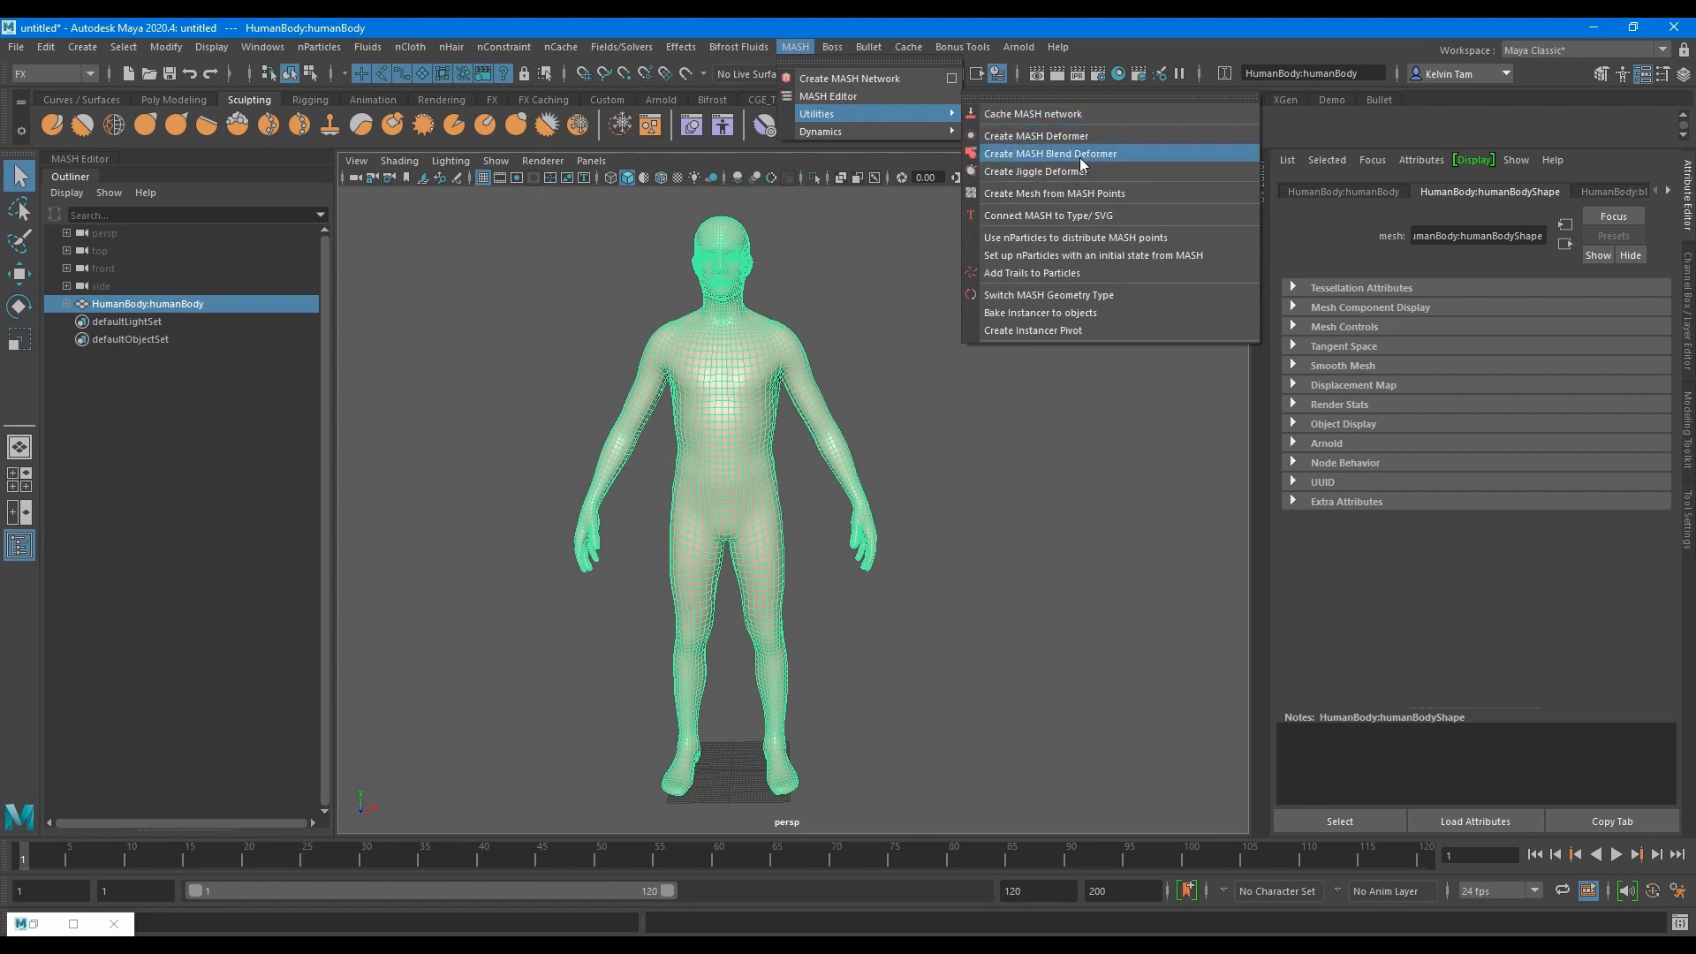
mouse_move(1081, 136)
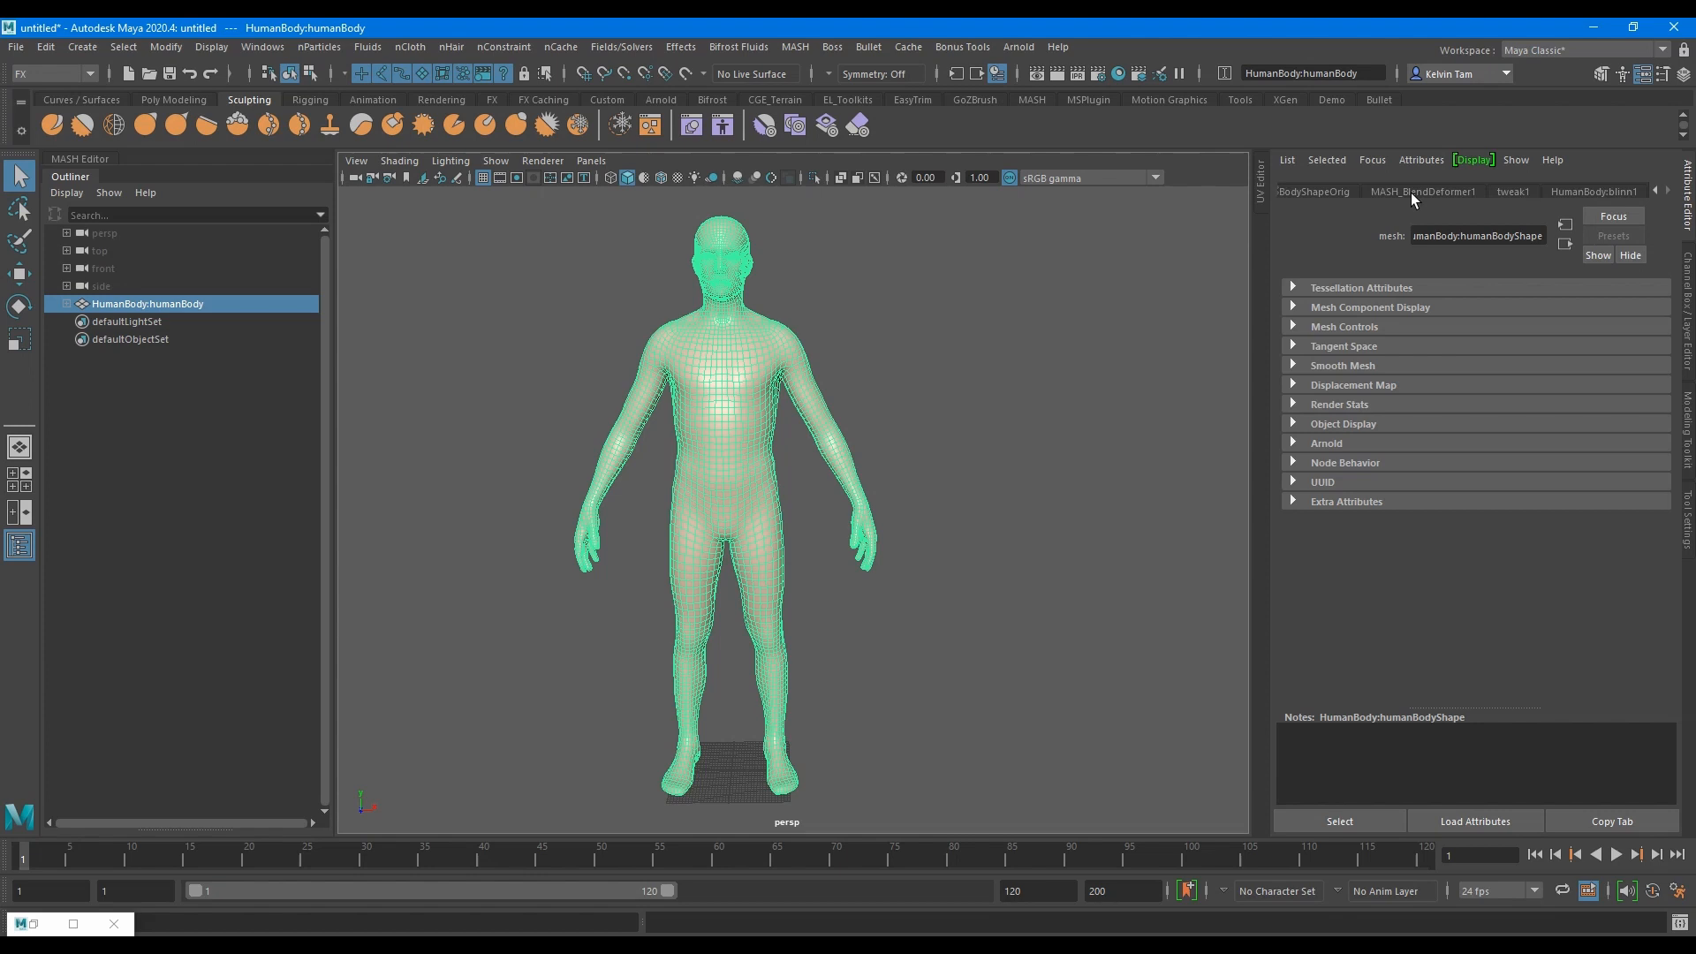
Create a new falloff object under MASH_BlendDeformer1's Falloff Objects list
left_click(1422, 191)
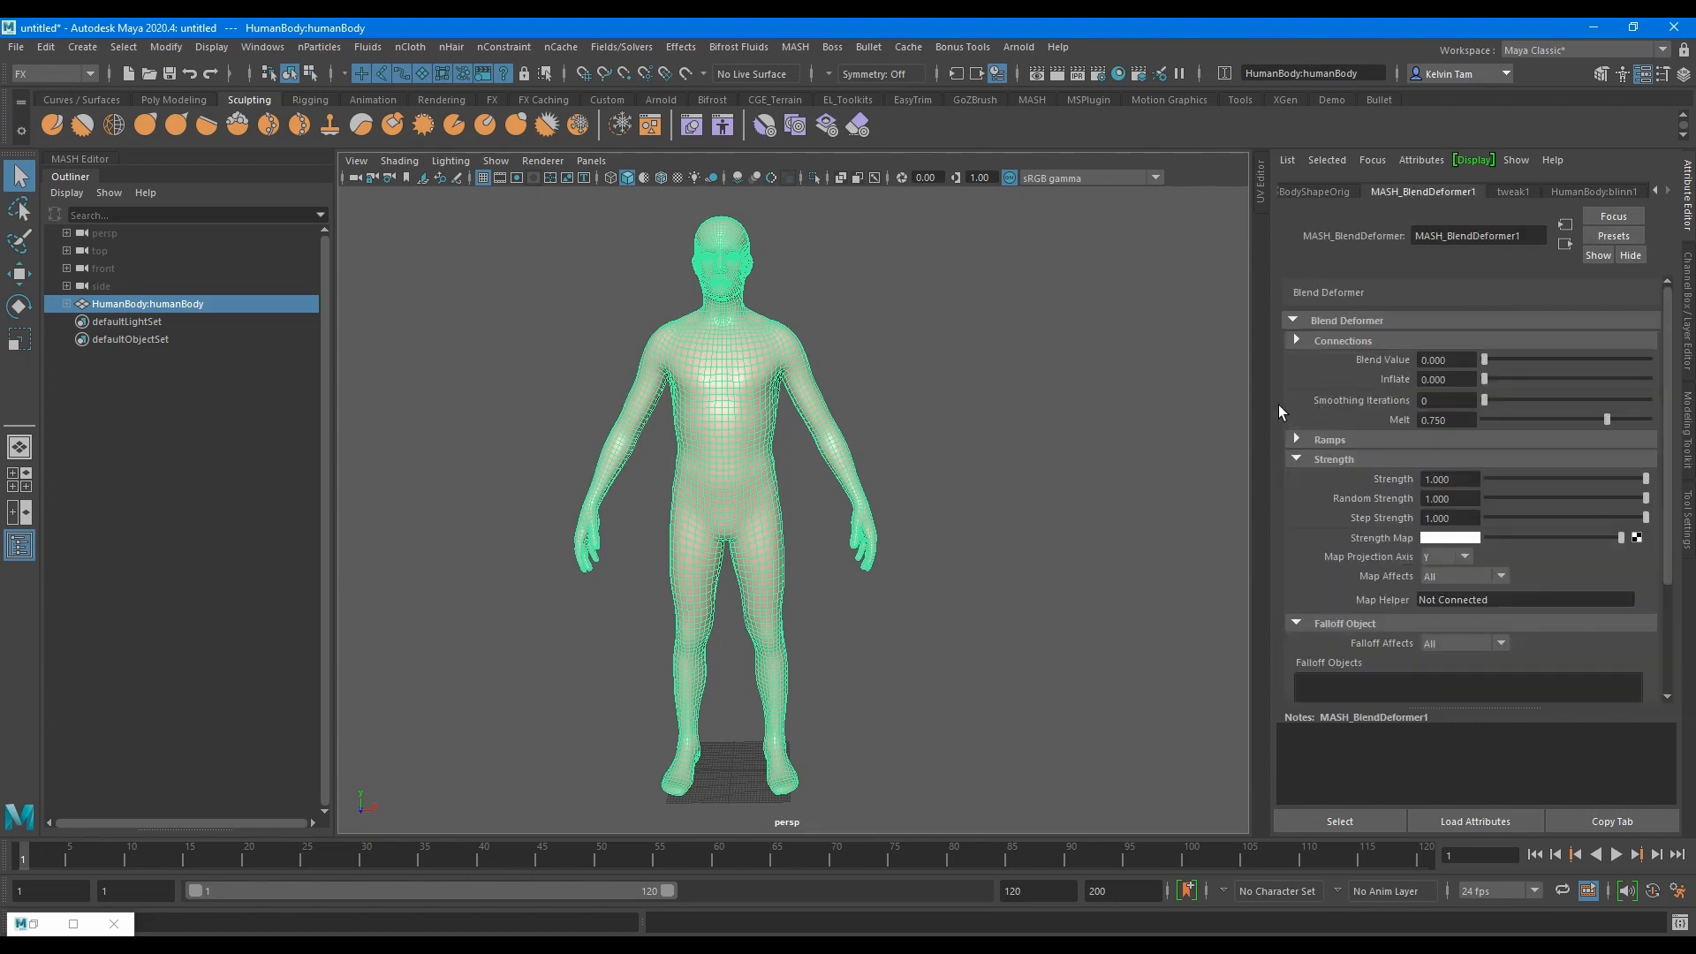
mouse_move(1371, 593)
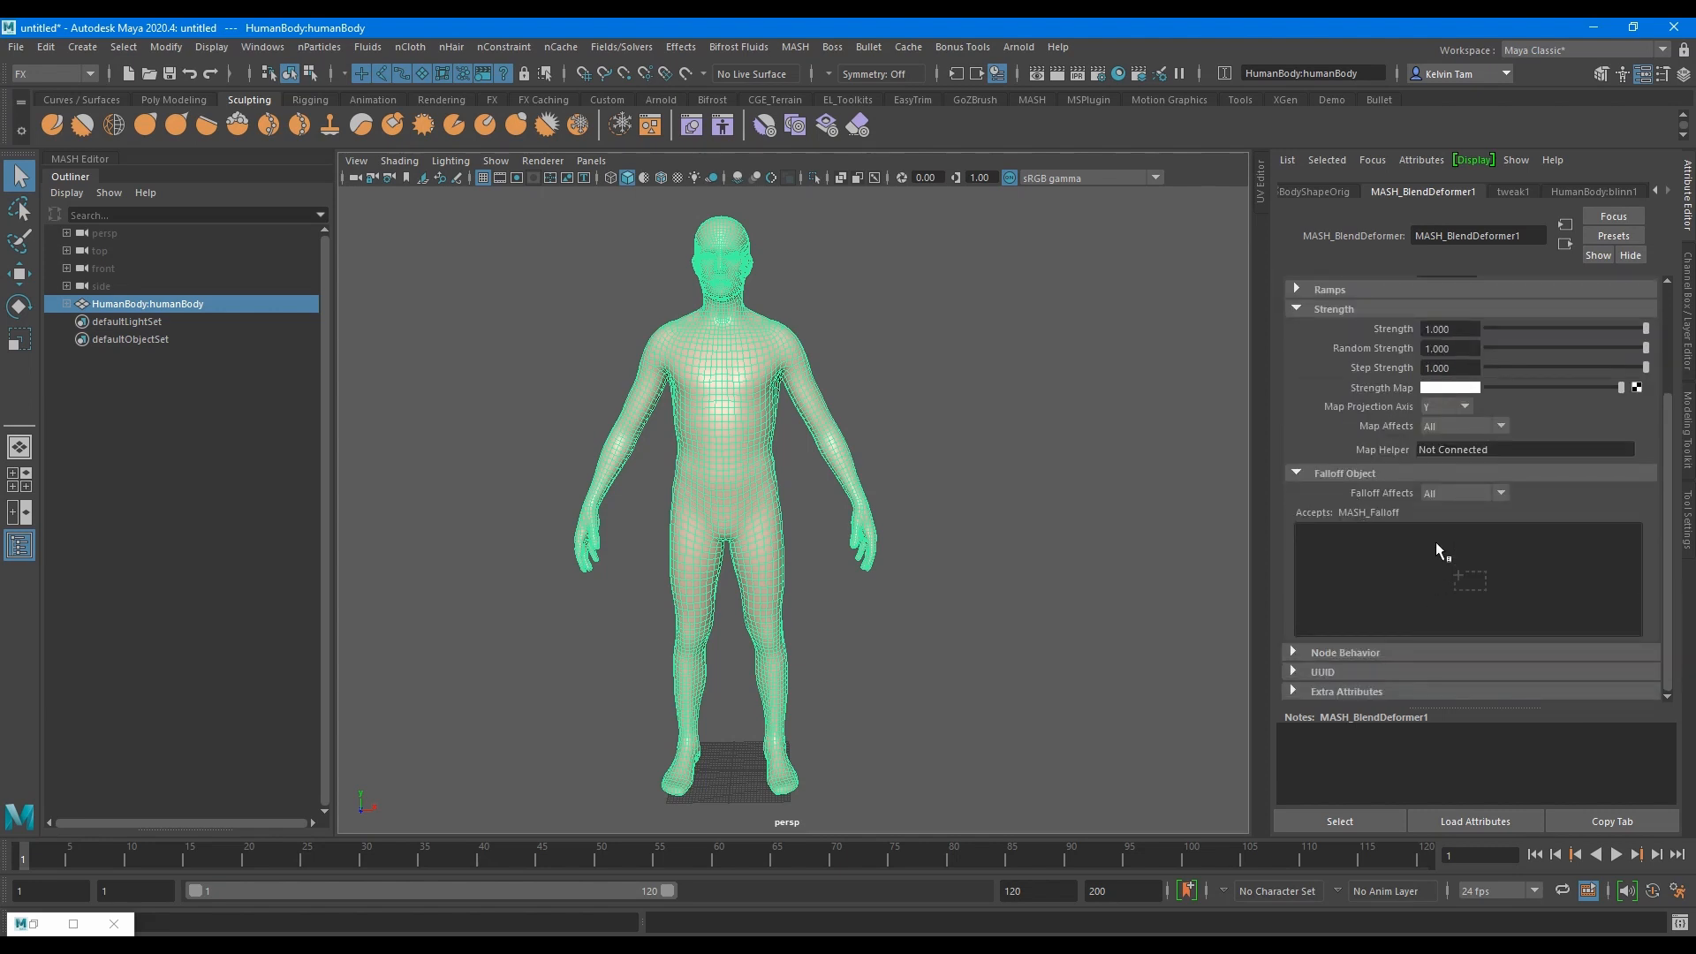
right_click(1438, 551)
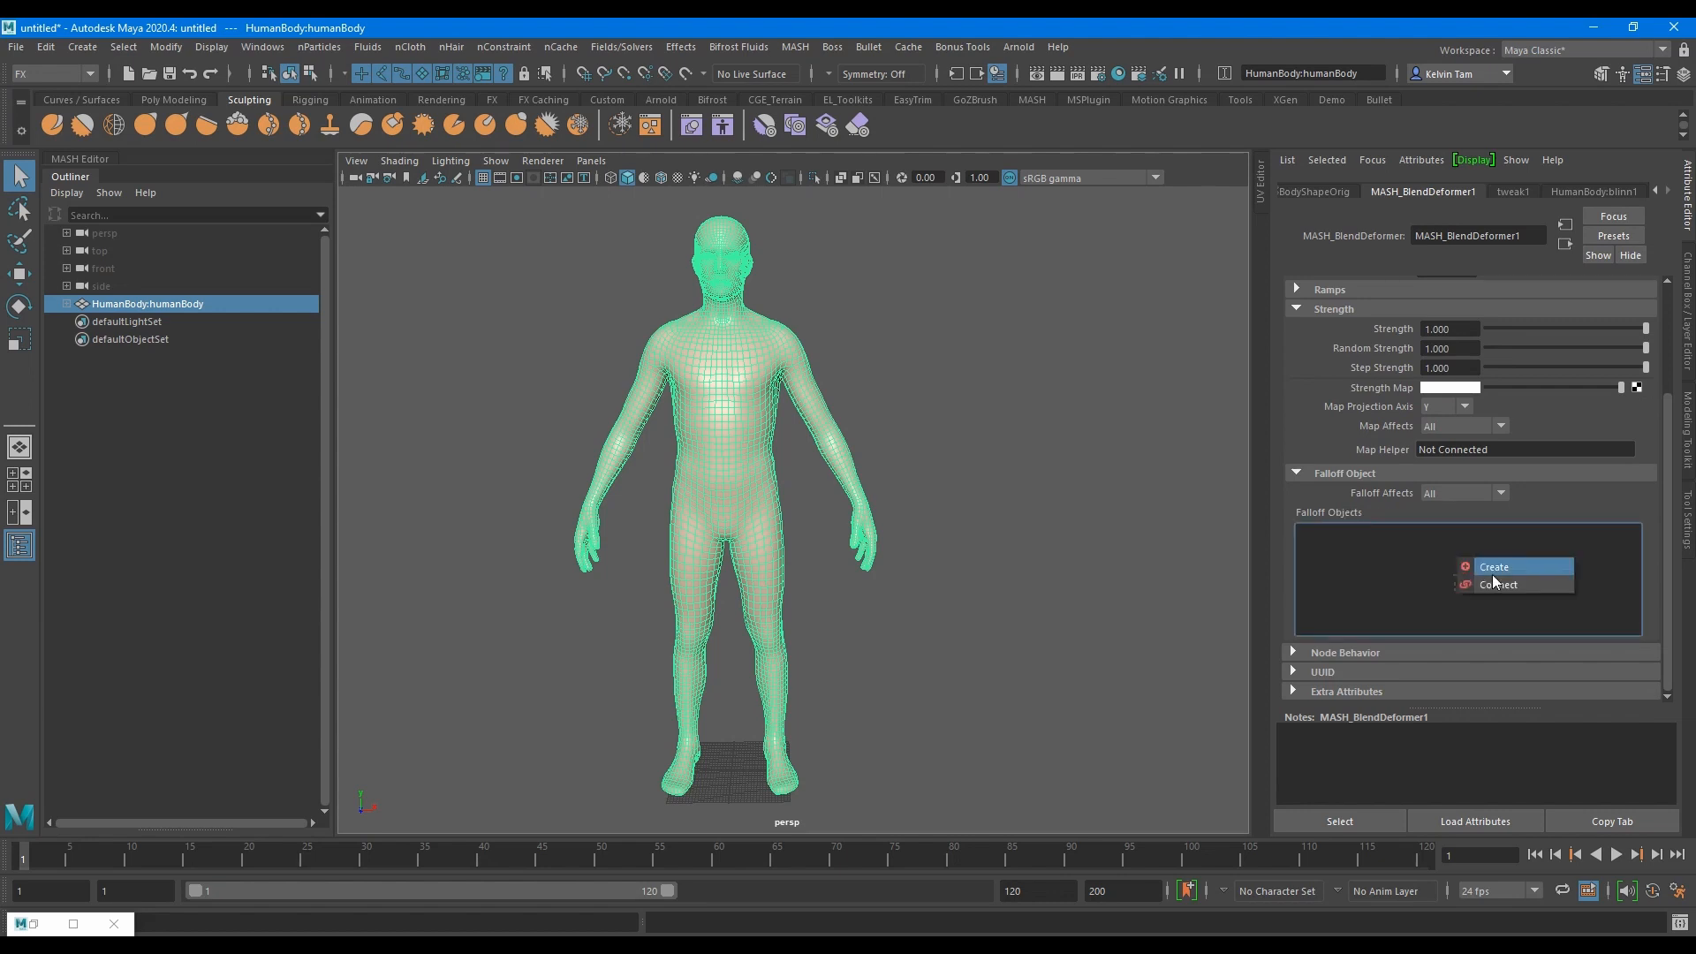
left_click(1494, 567)
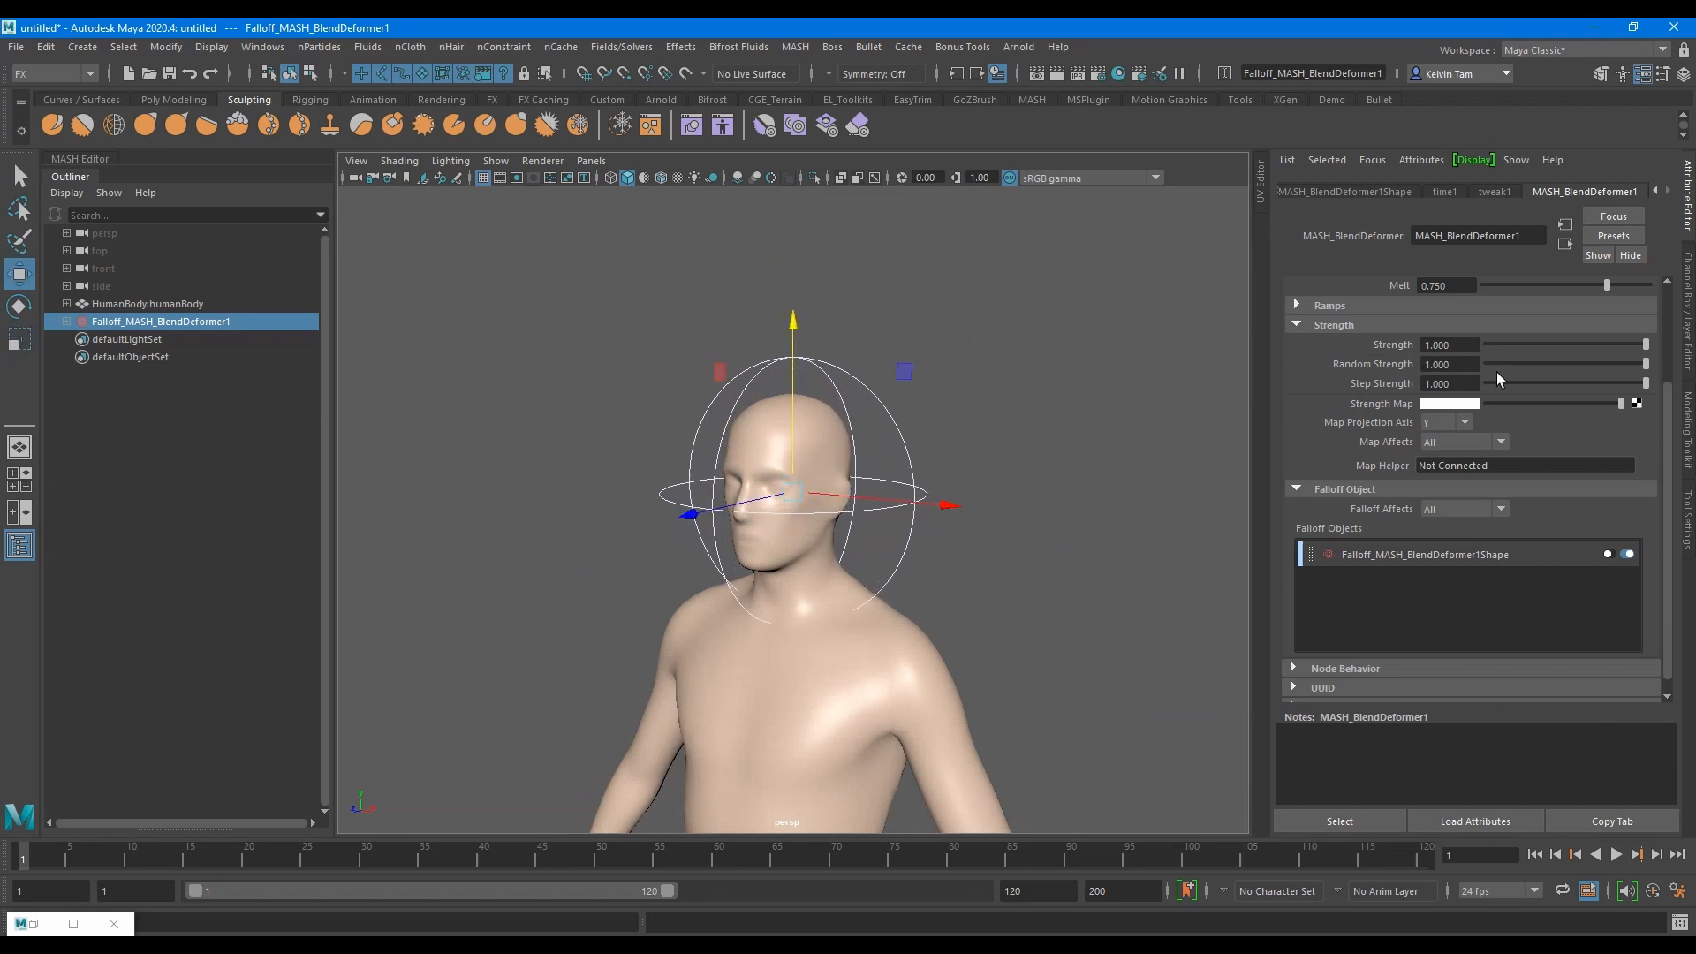
Raise MASH_BlendDeformer1's Inflate to about 3.157, bulging the torso
left_click(1347, 320)
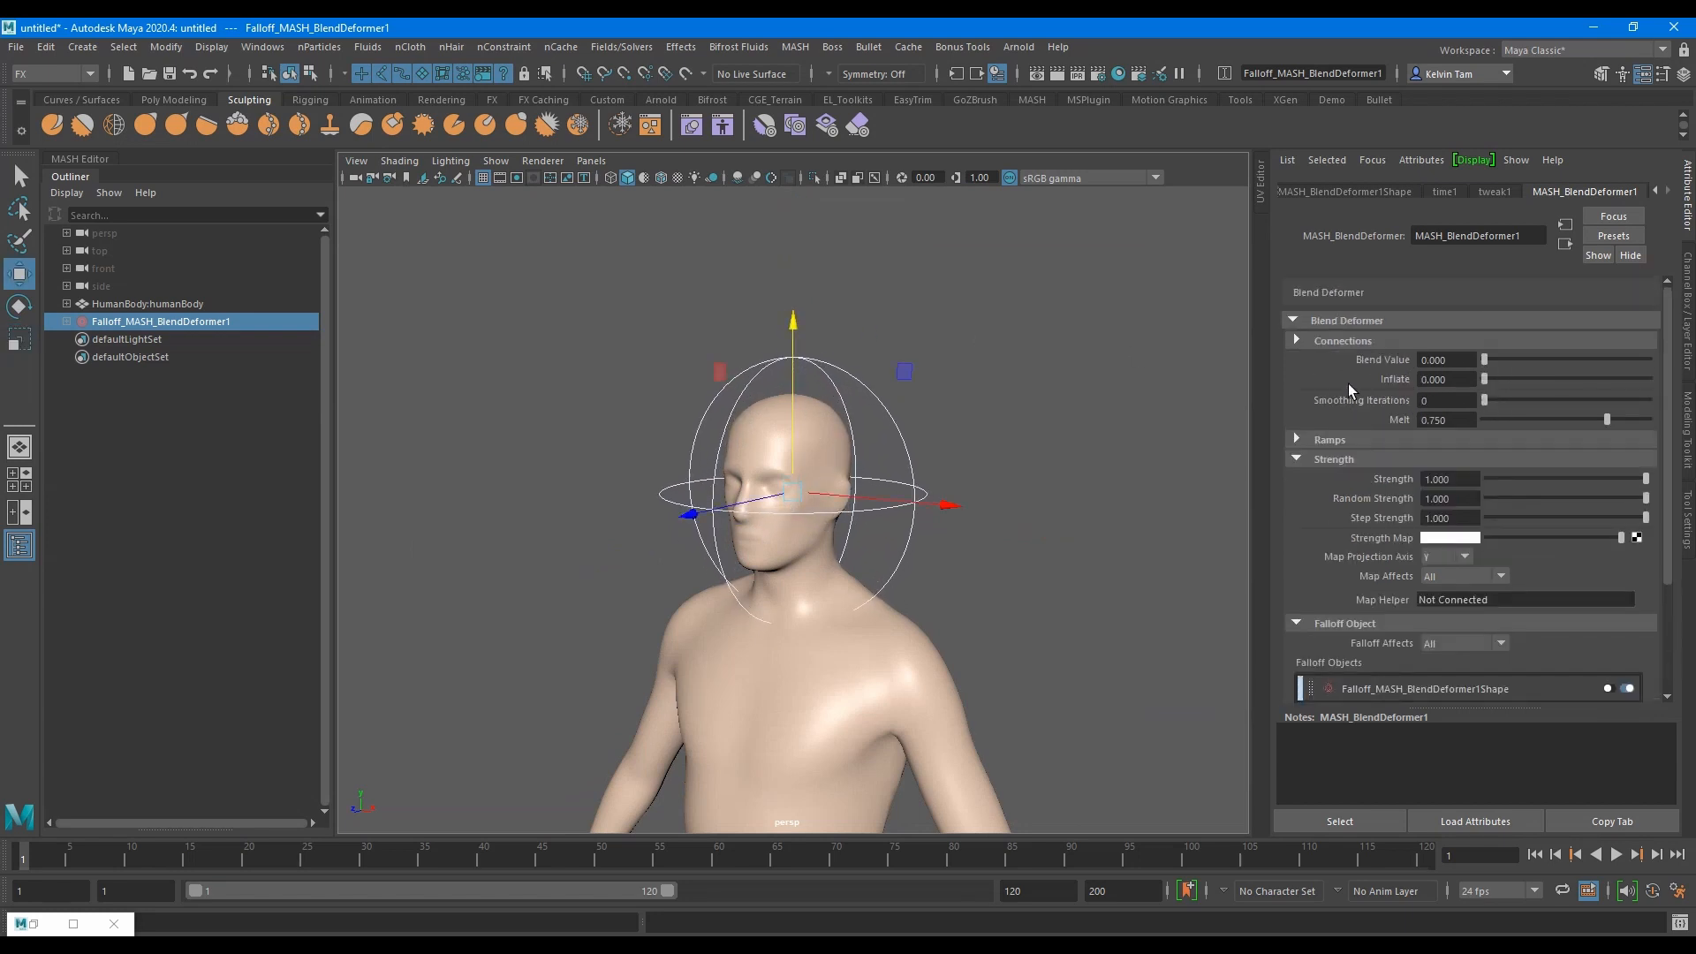
left_click_drag(1485, 380, 1539, 380)
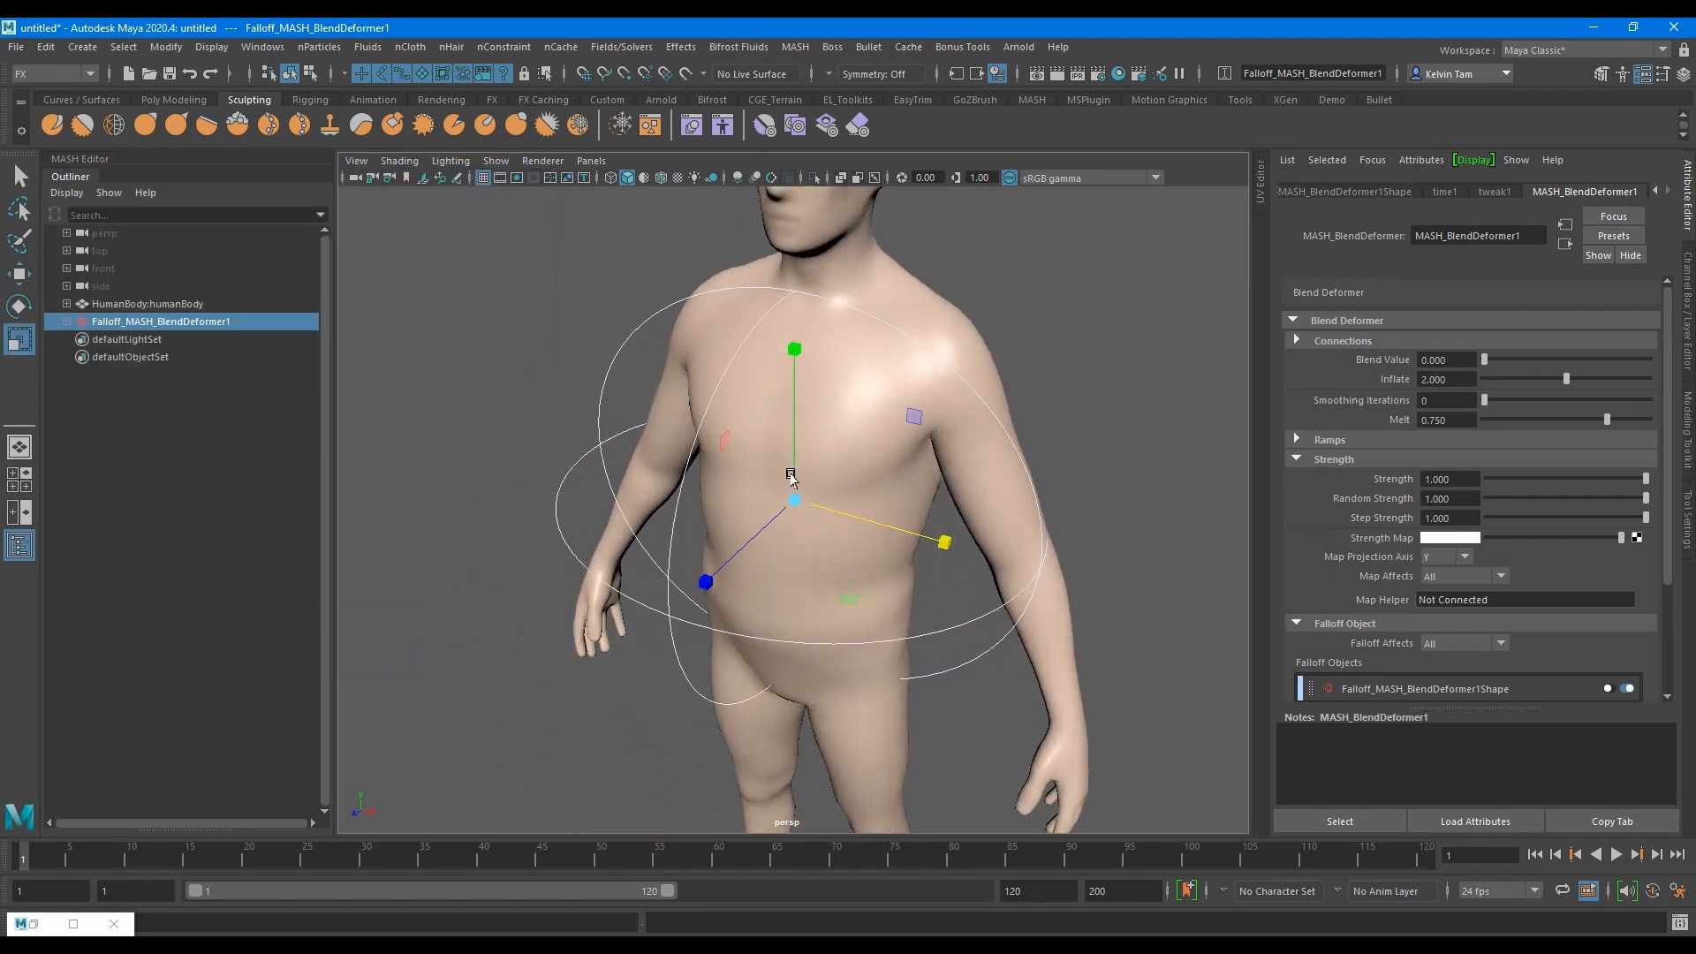
left_click_drag(1562, 378, 1572, 379)
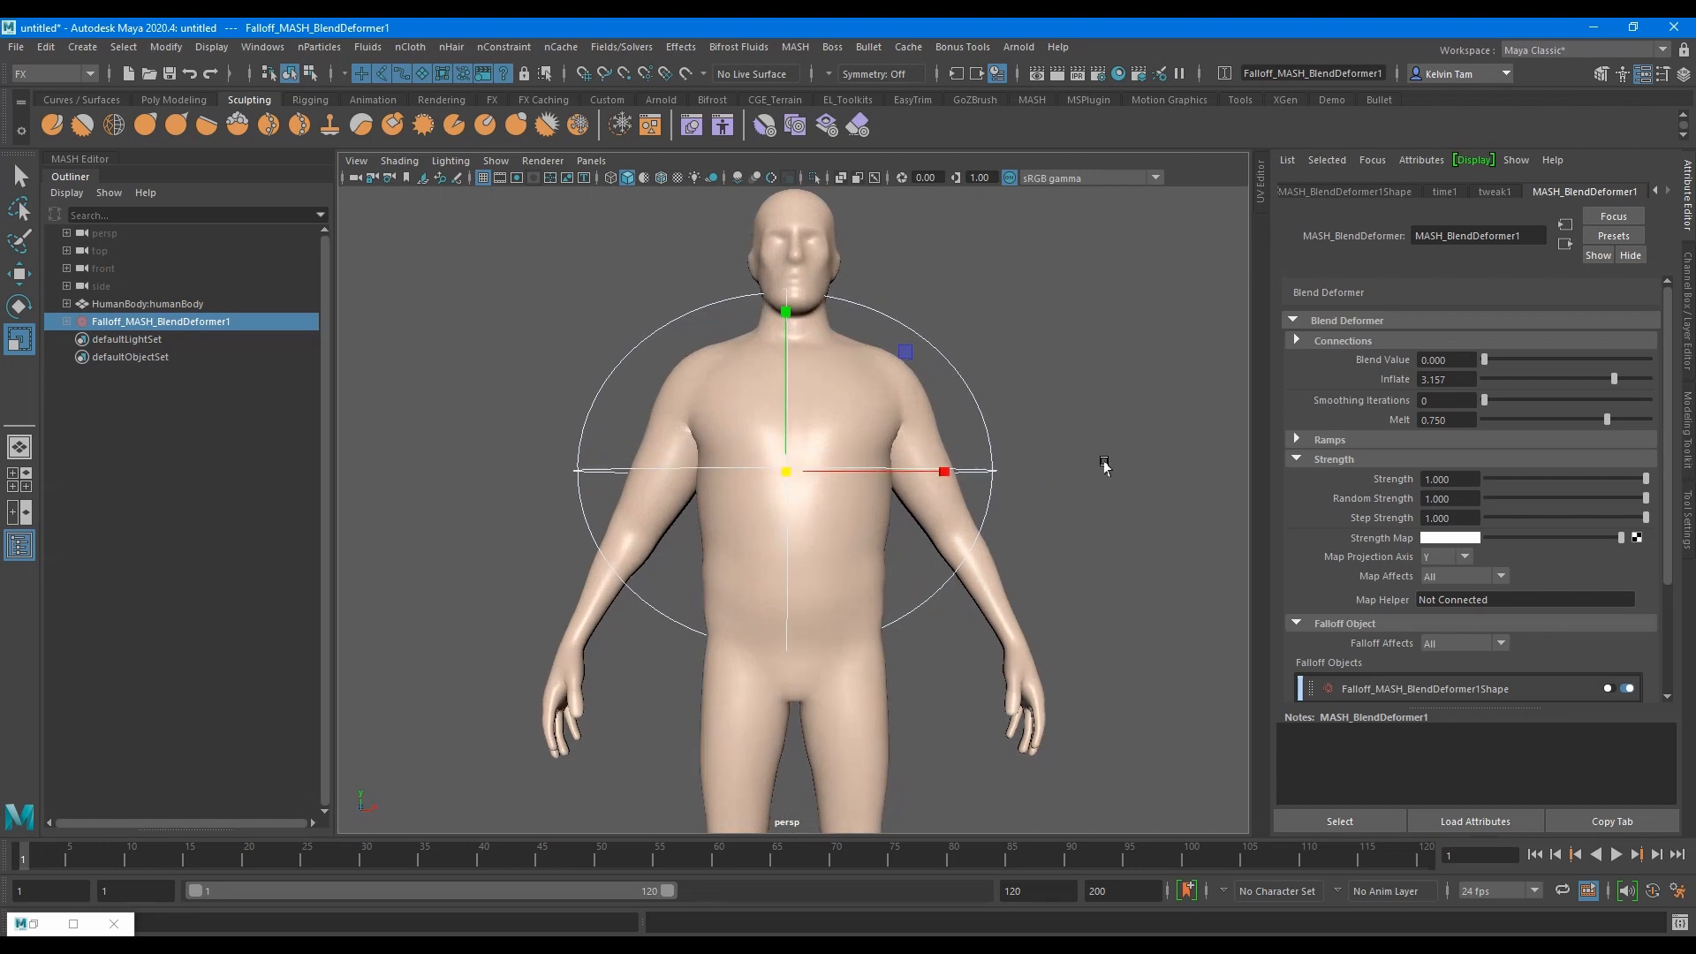
left_click_drag(1488, 399, 1512, 399)
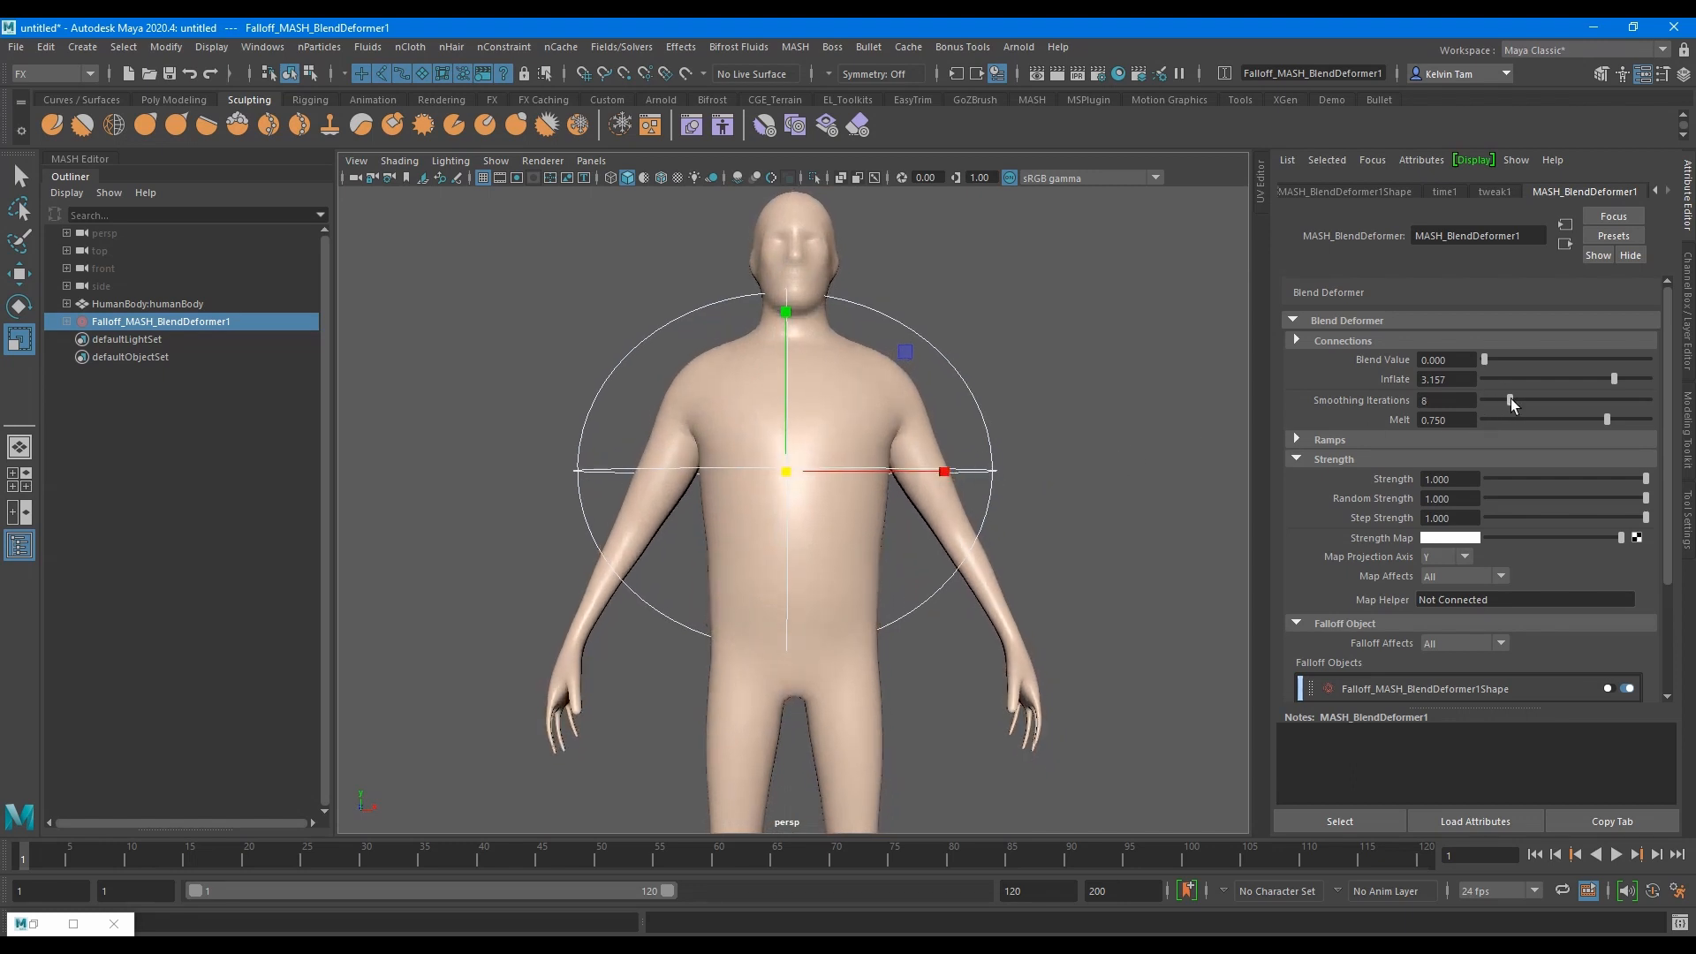
left_click_drag(1512, 401, 1487, 401)
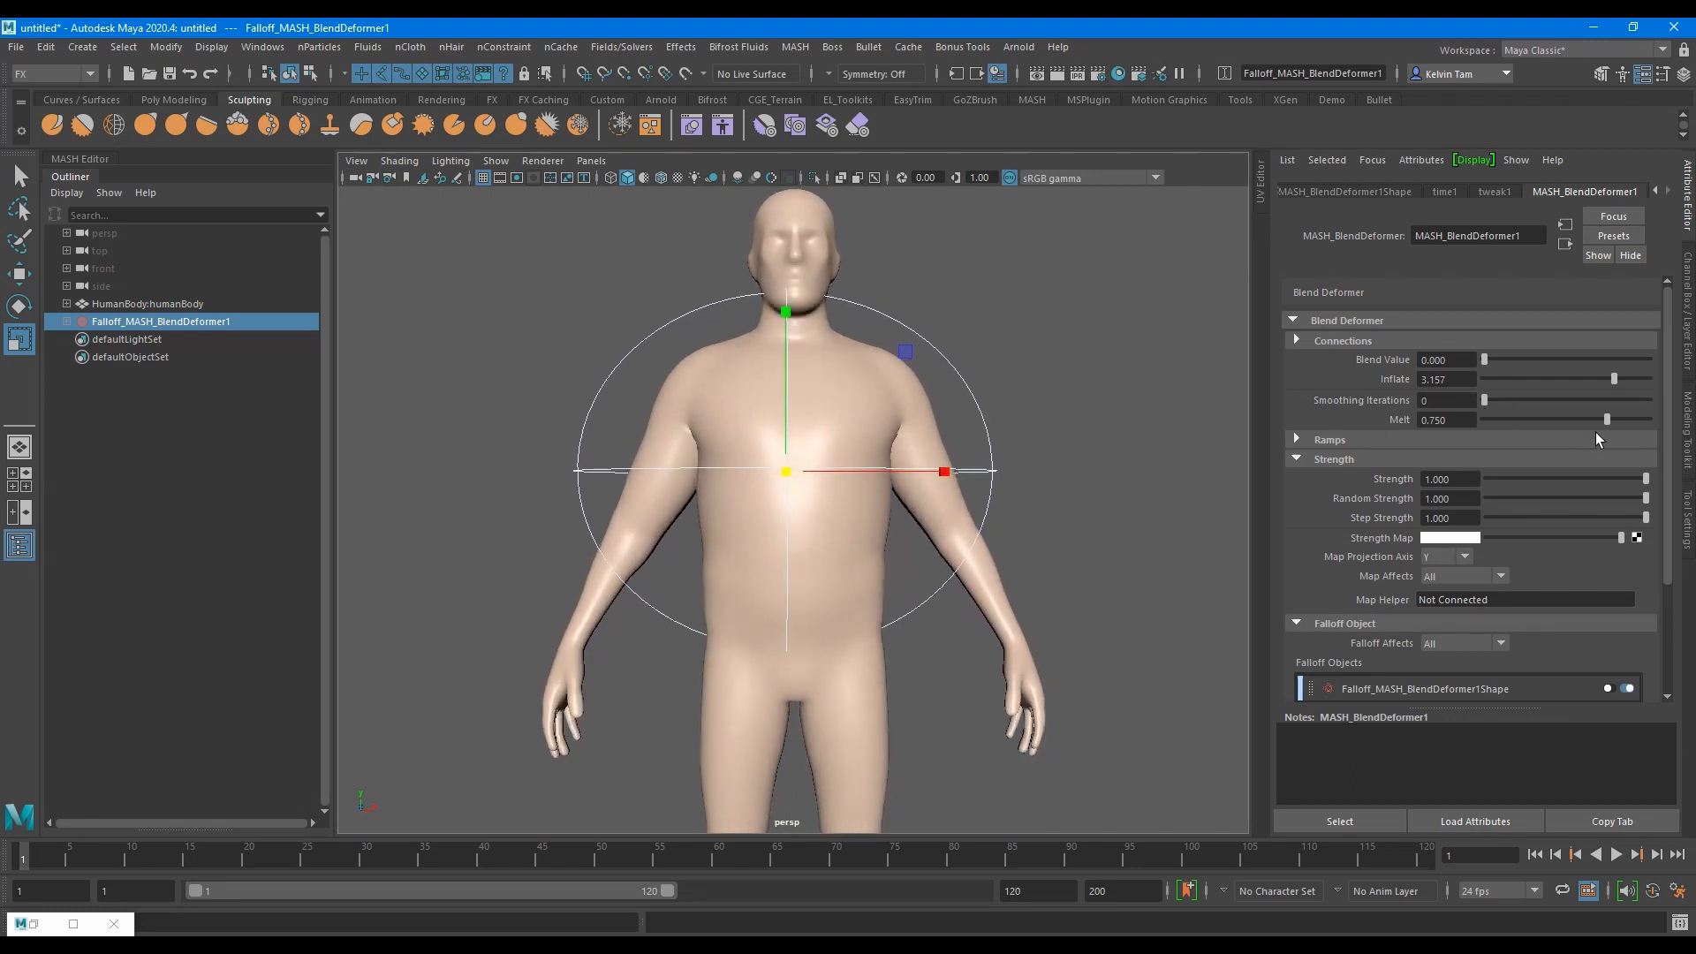
left_click_drag(1606, 419, 1535, 418)
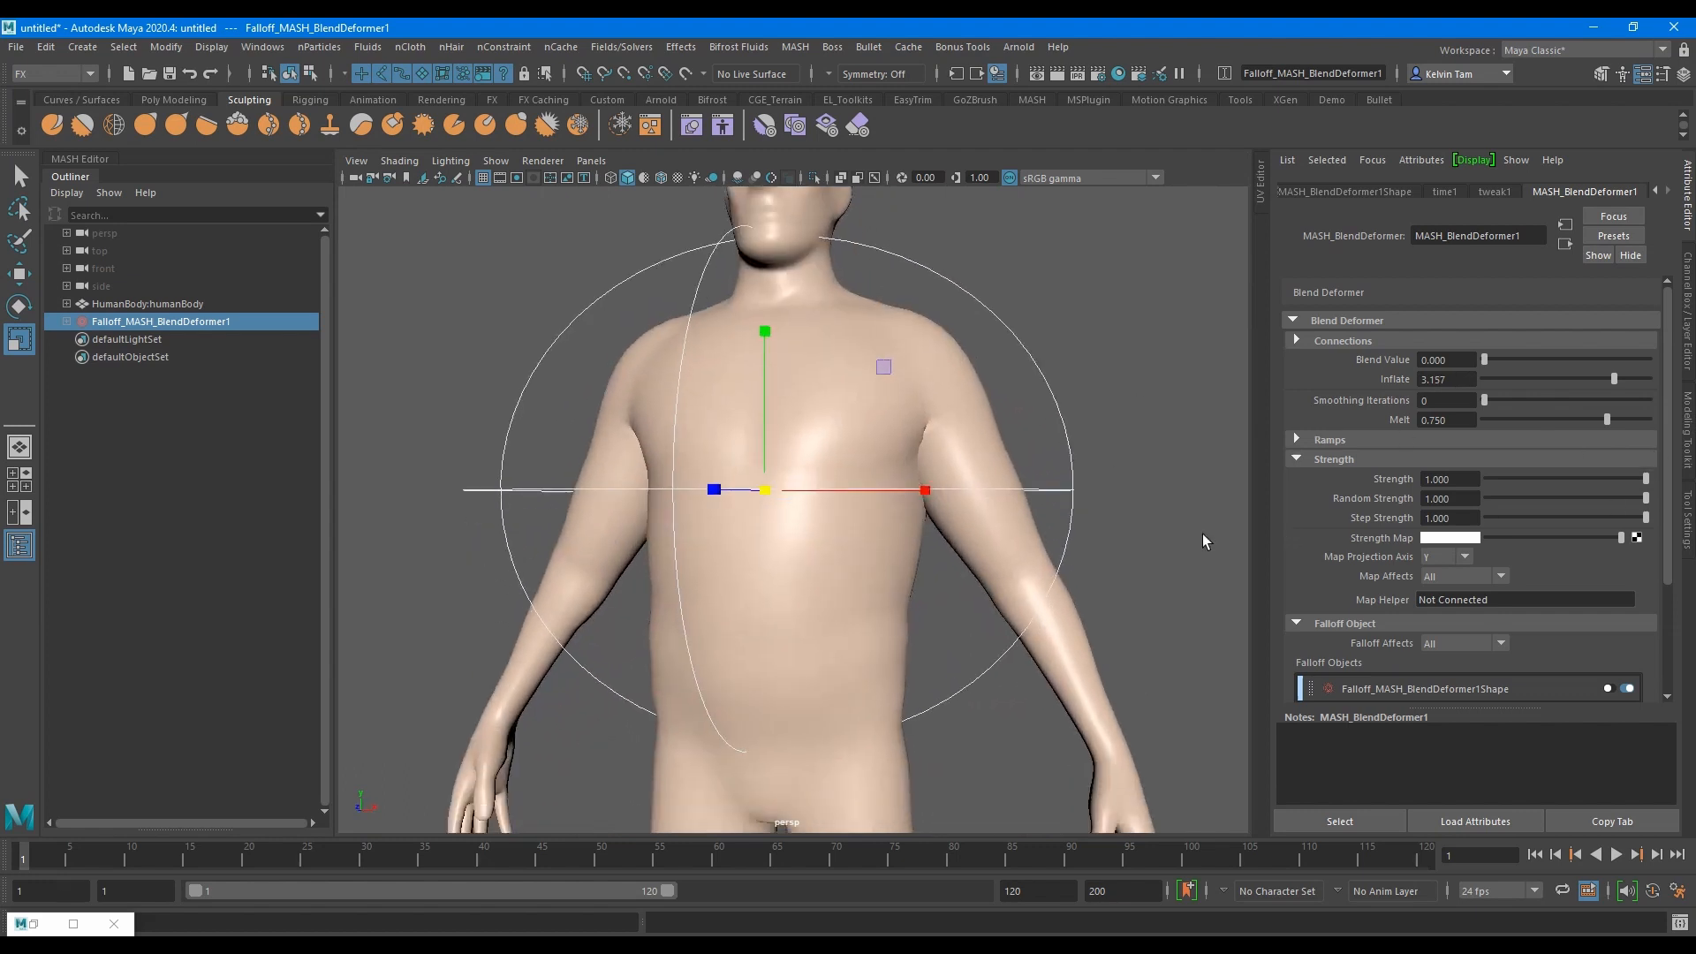
Scroll the view while the deformer is set to shrink with the sphere on the thigh
scroll("down", 3)
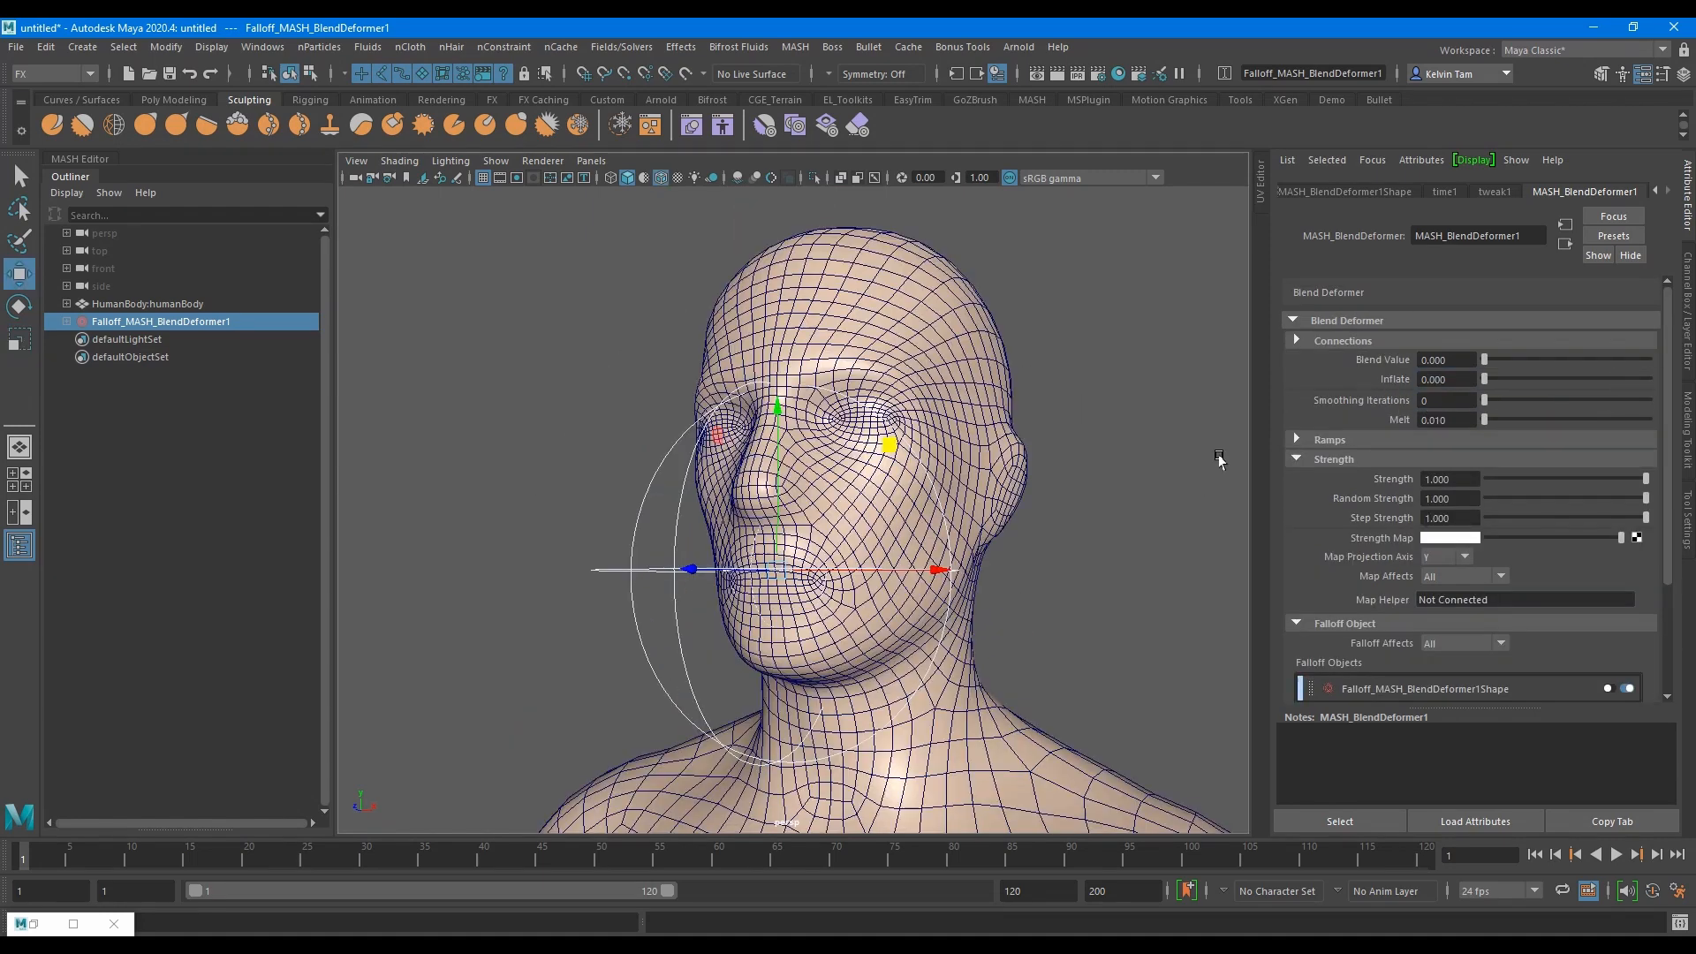
mouse_move(1484, 380)
type("-1.000")
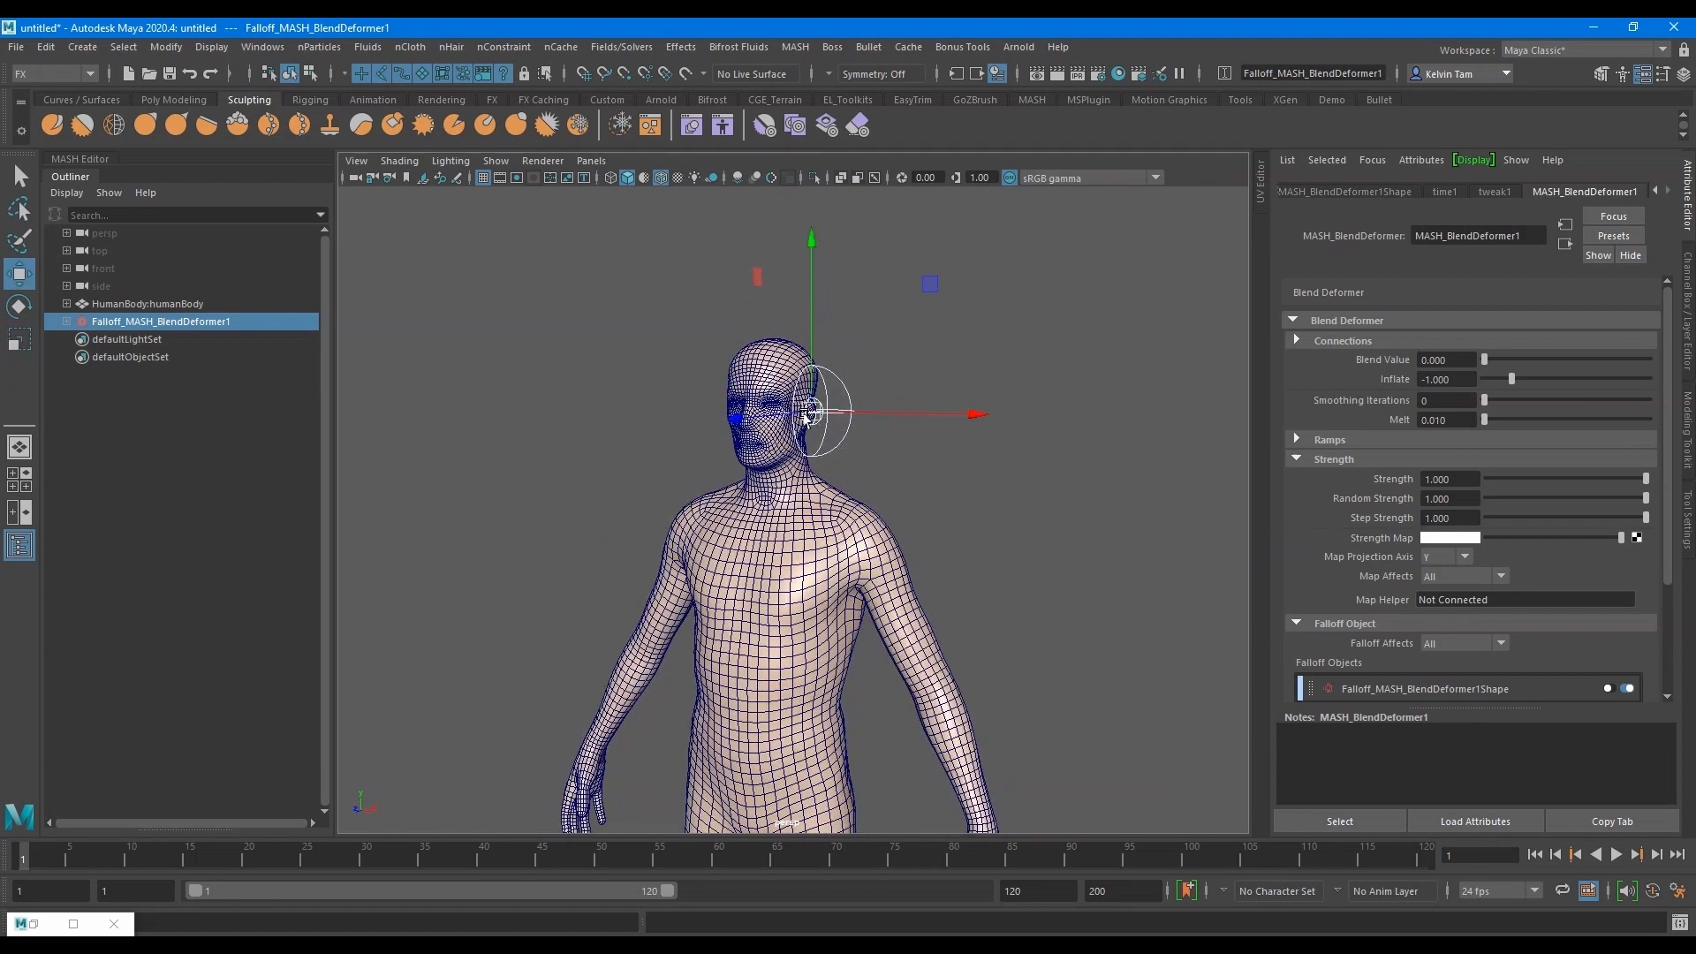
scroll("down", 3)
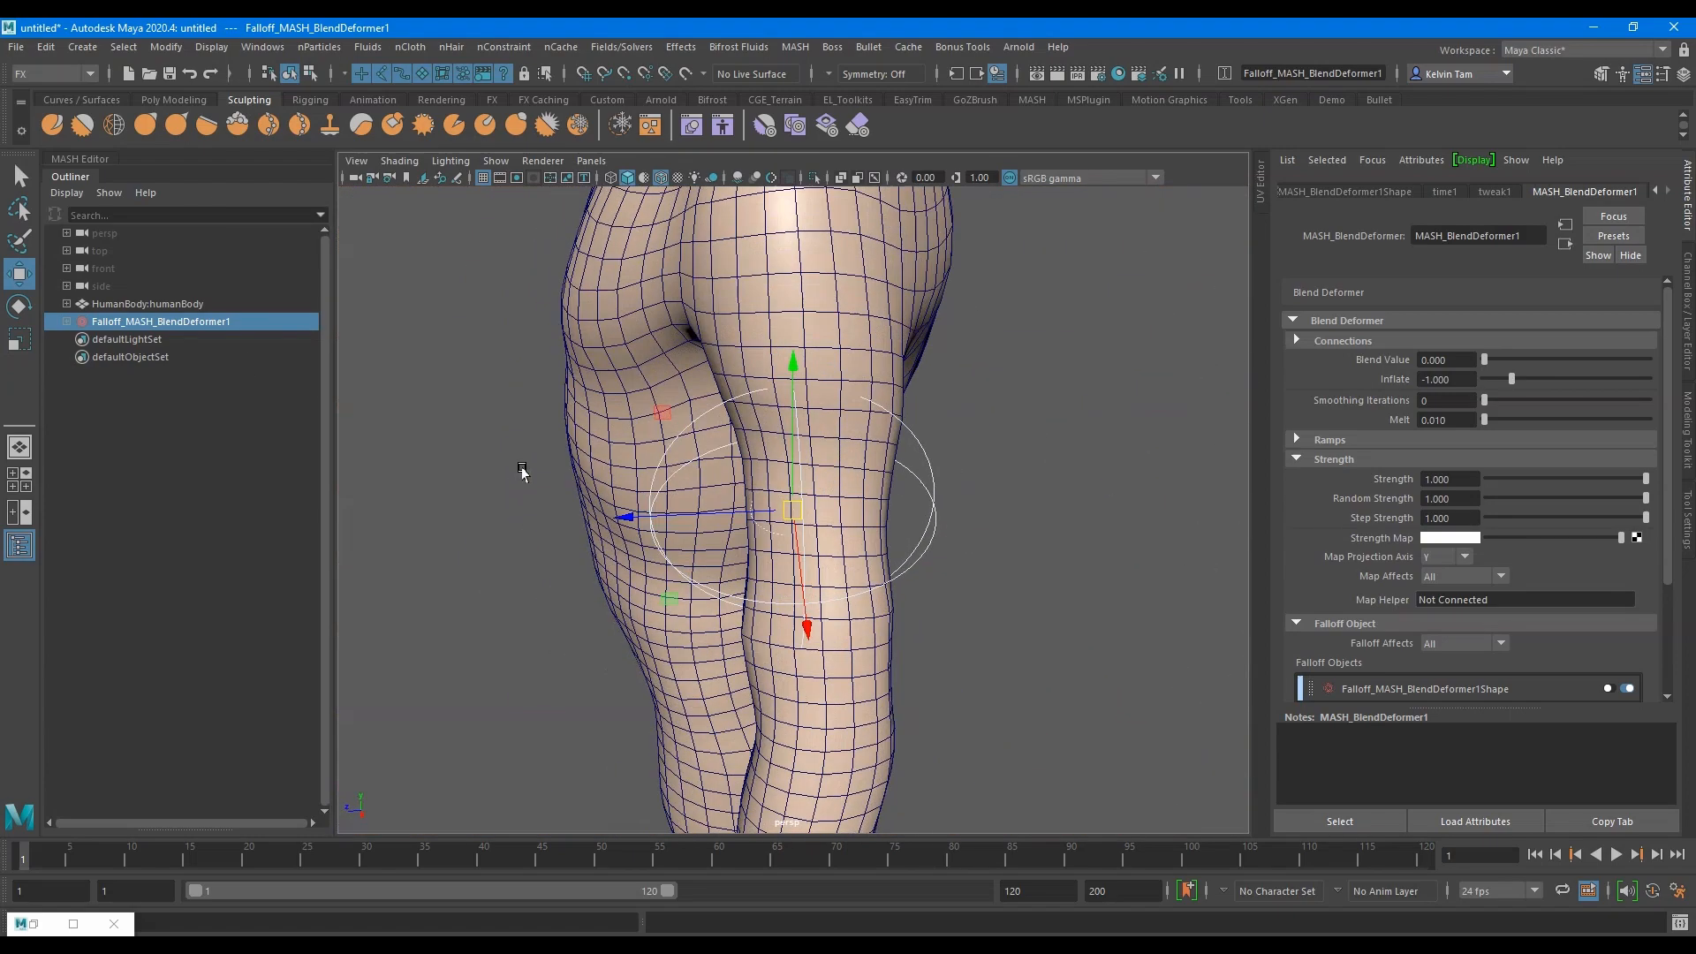
mouse_move(1366, 325)
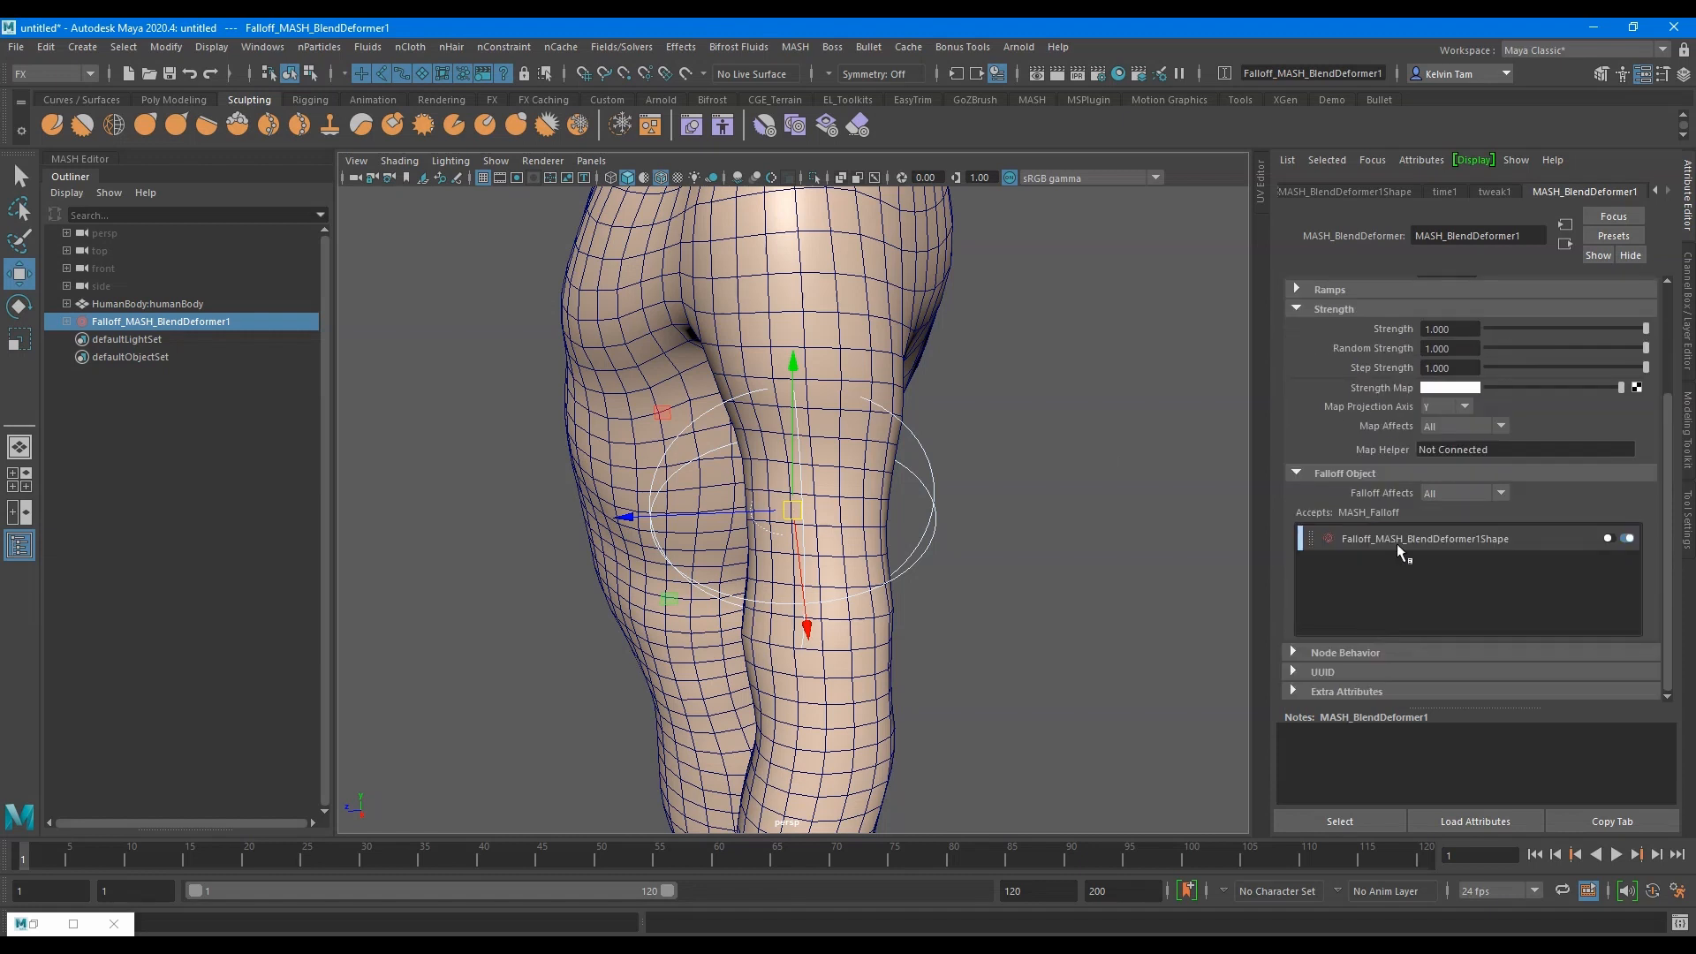
Set Falloff_MASH_BlendDeformer1Shape's Shape from Sphere to Cube
left_click(1422, 537)
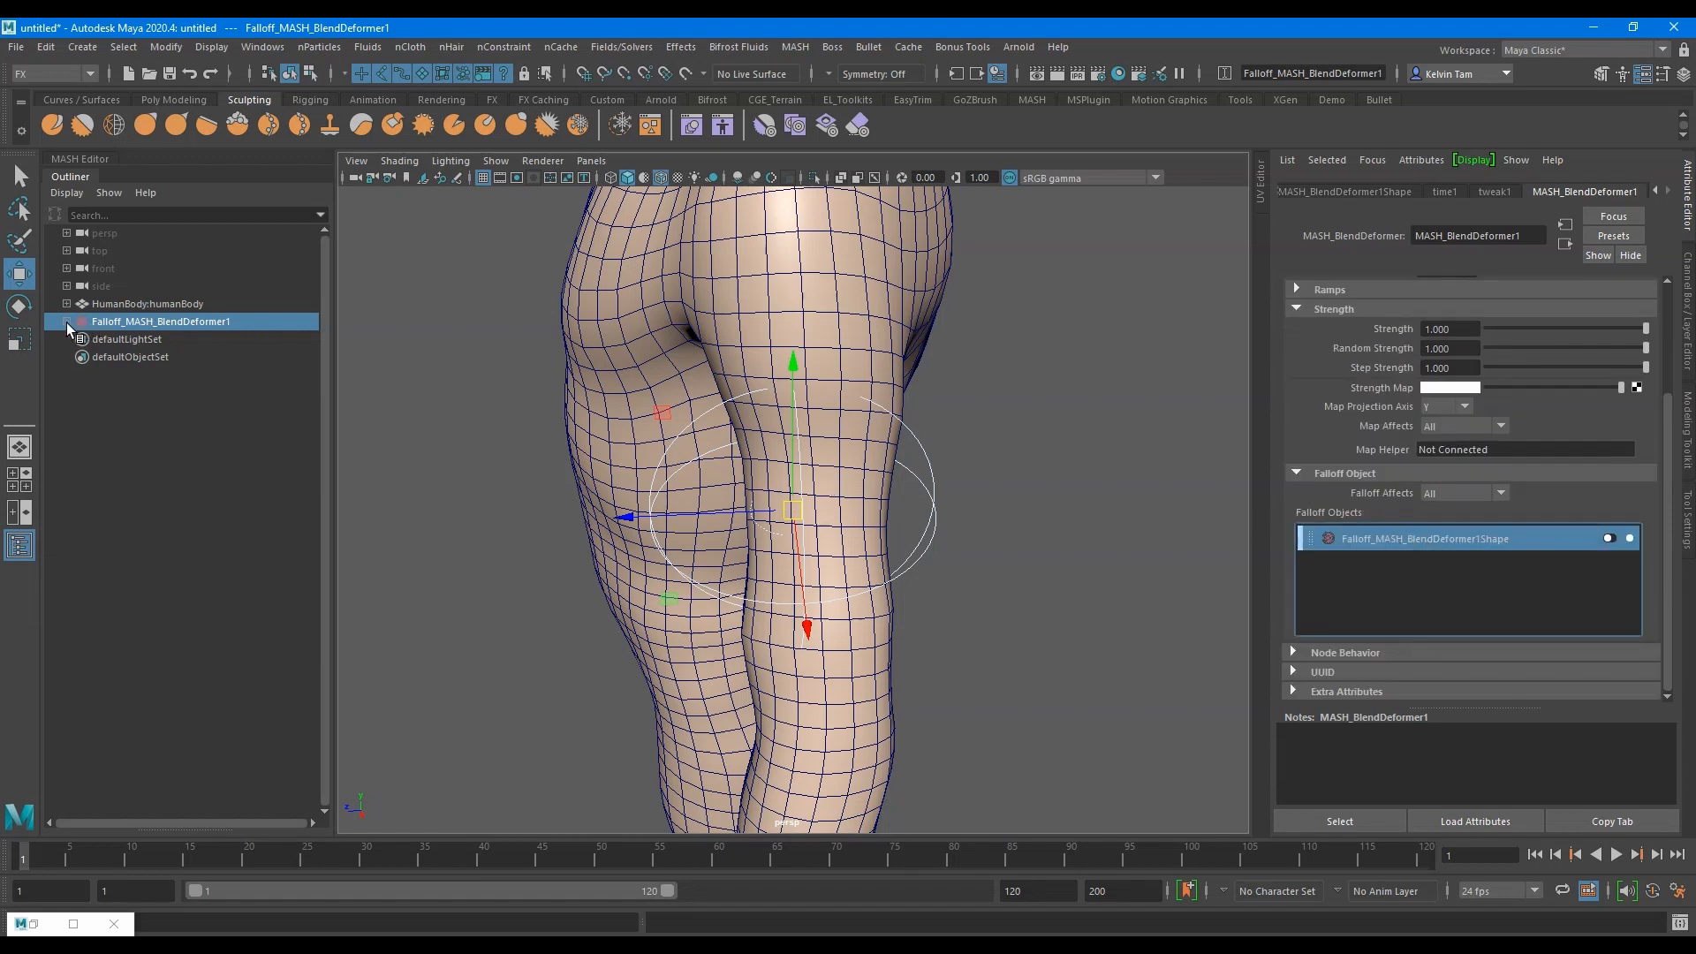
left_click(185, 339)
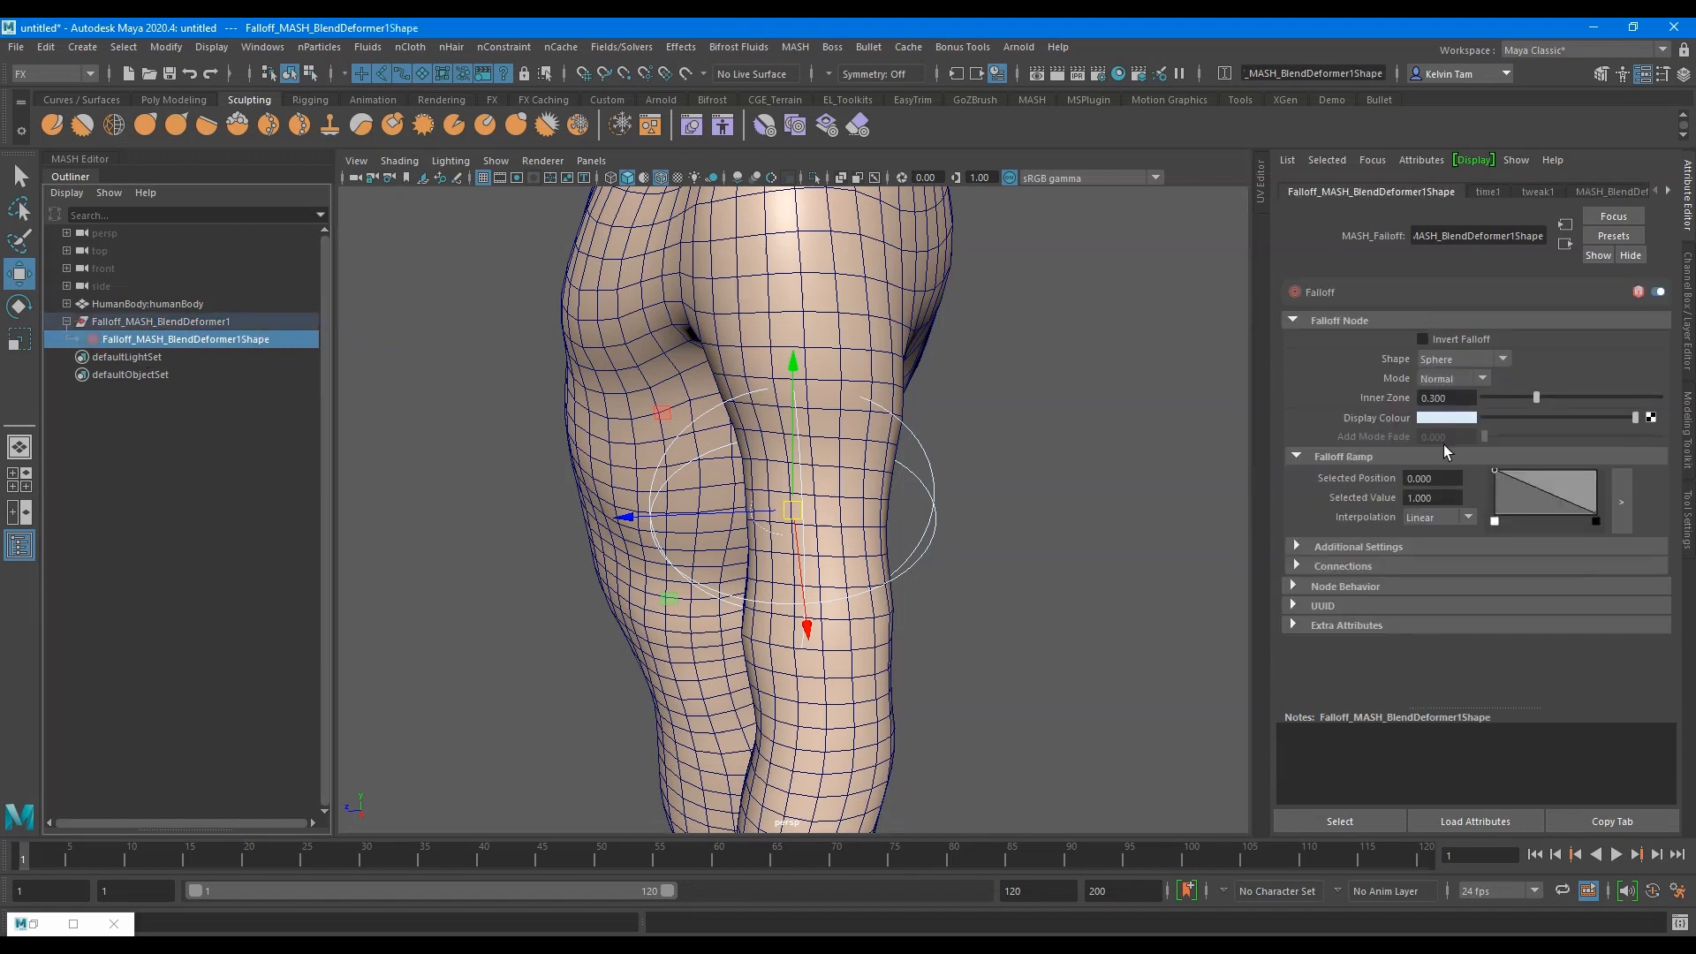
left_click(1502, 359)
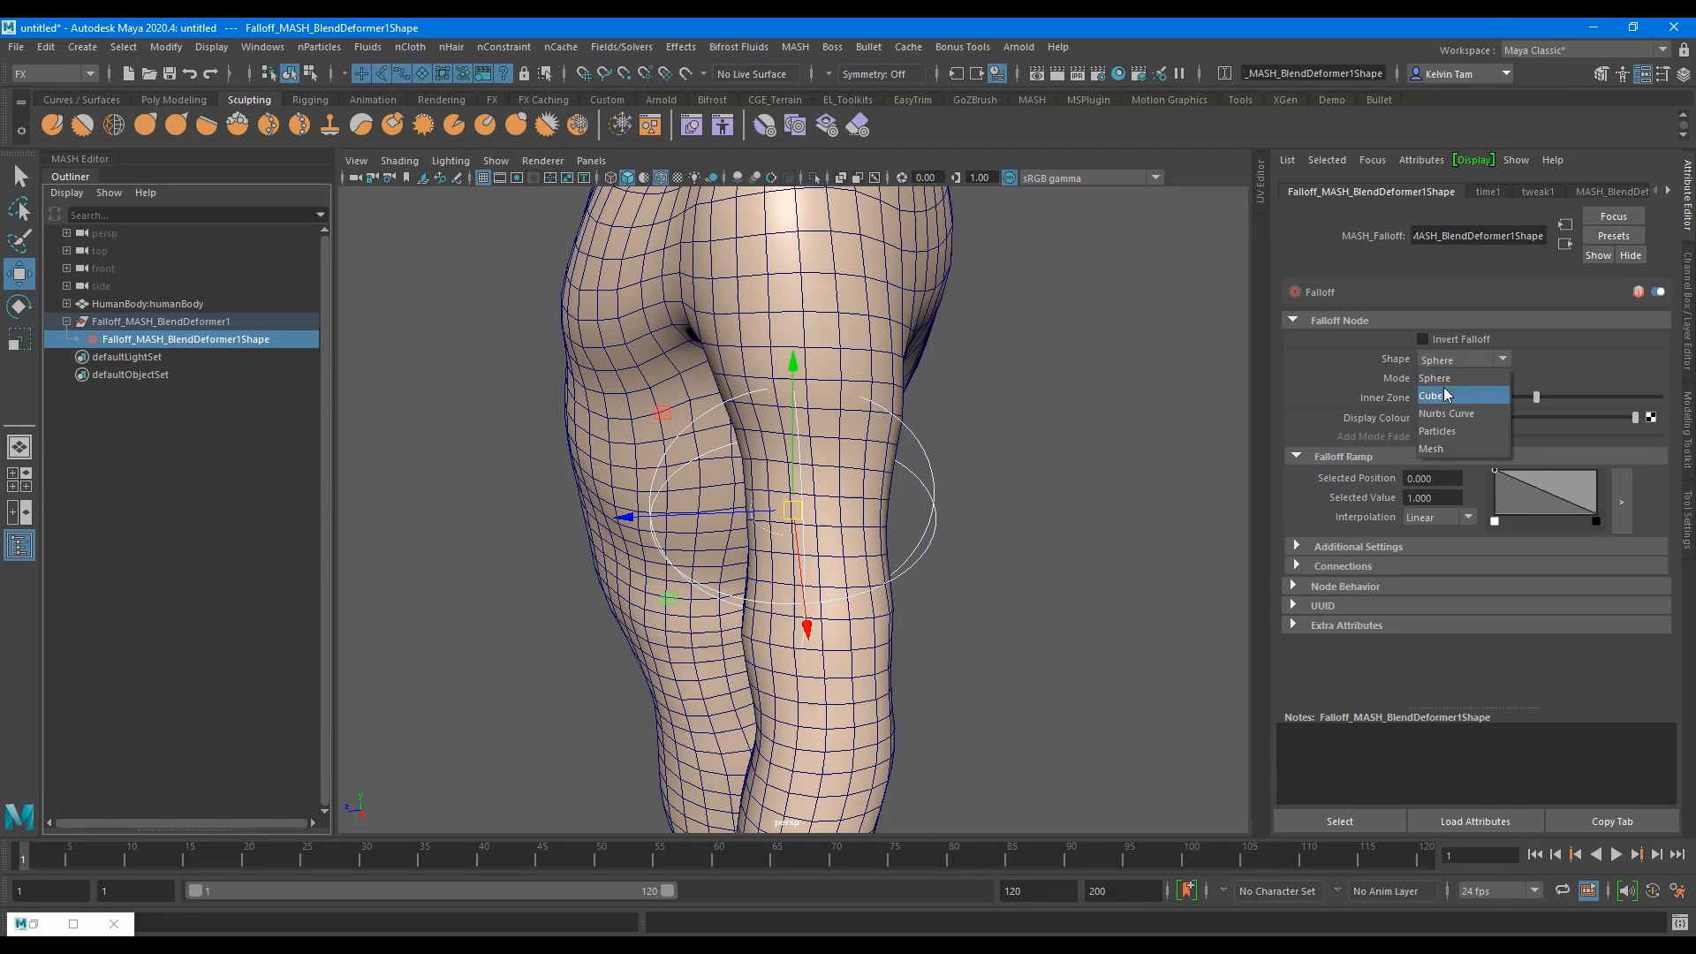
left_click(1435, 394)
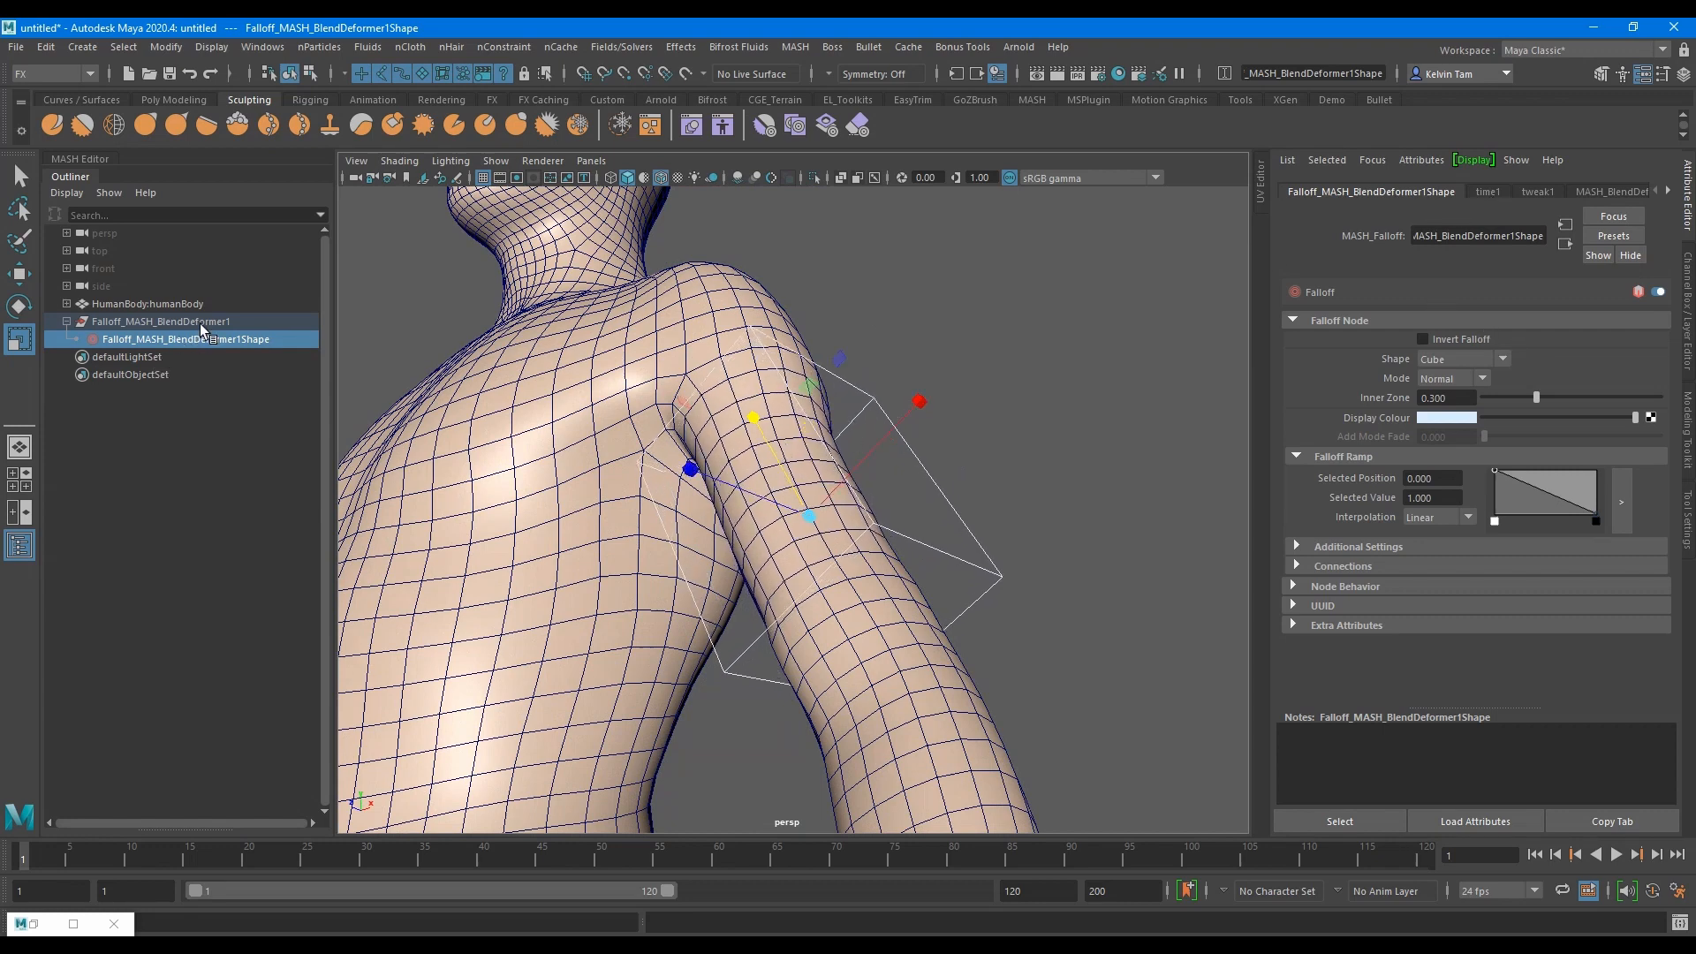
Lower the Blend Deformer's Inflate to -2, shrinking the shoulder in the cube falloff
left_click(161, 321)
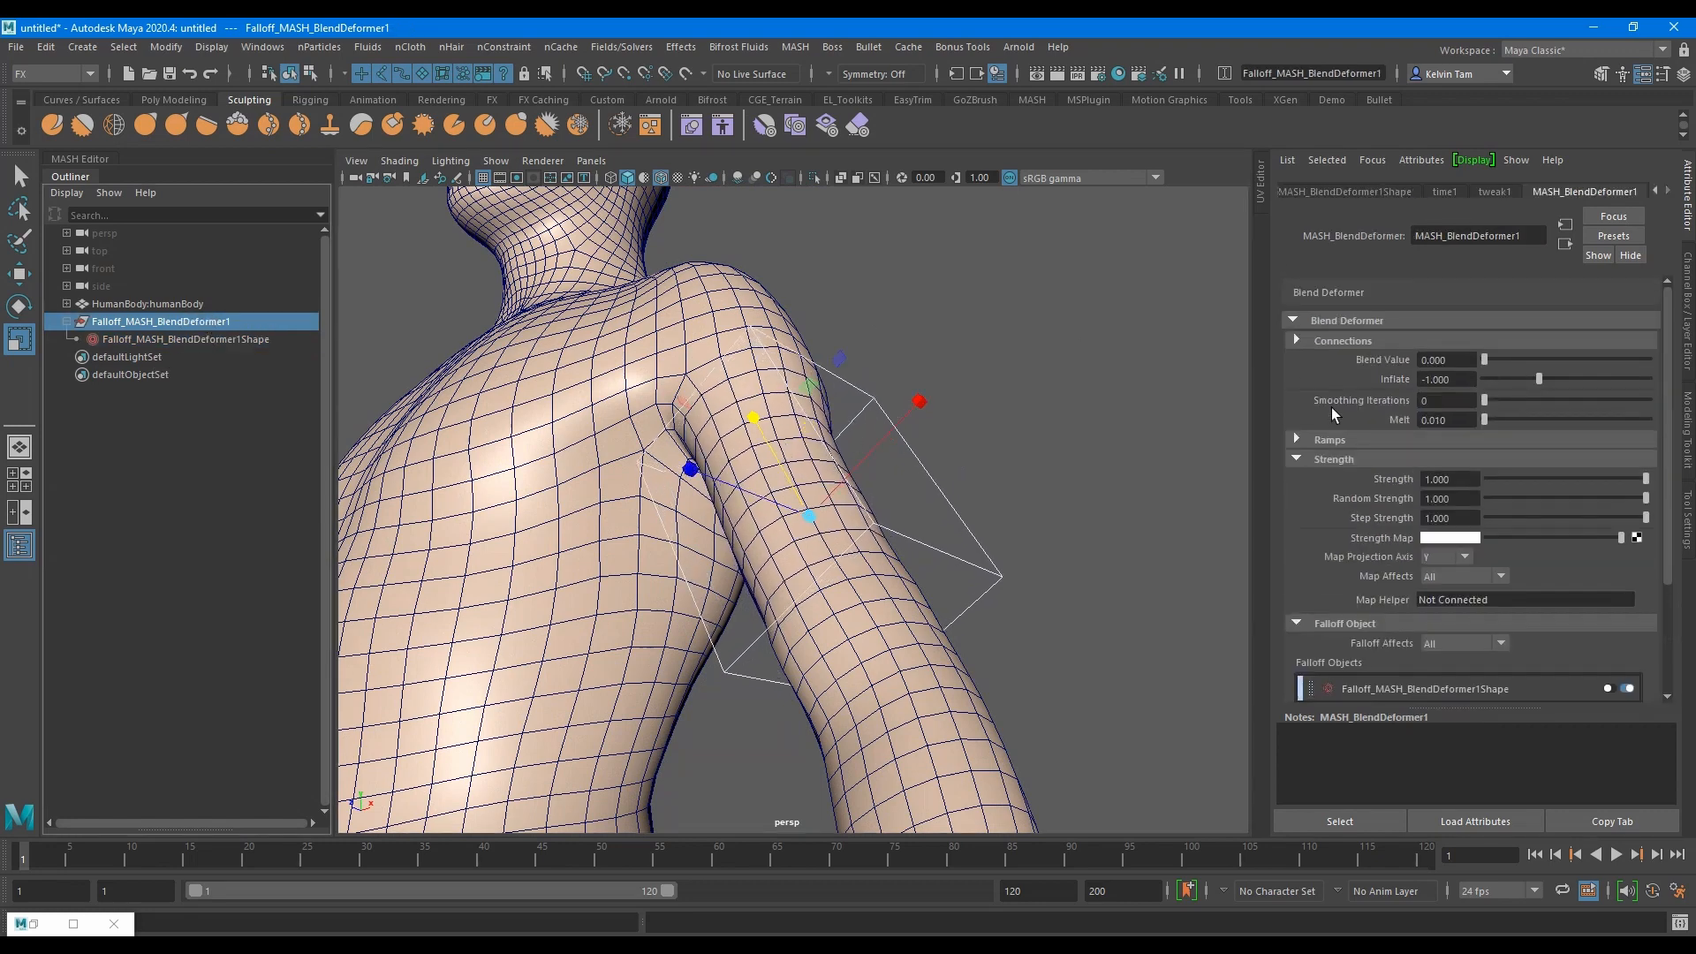
left_click_drag(1541, 378, 1500, 378)
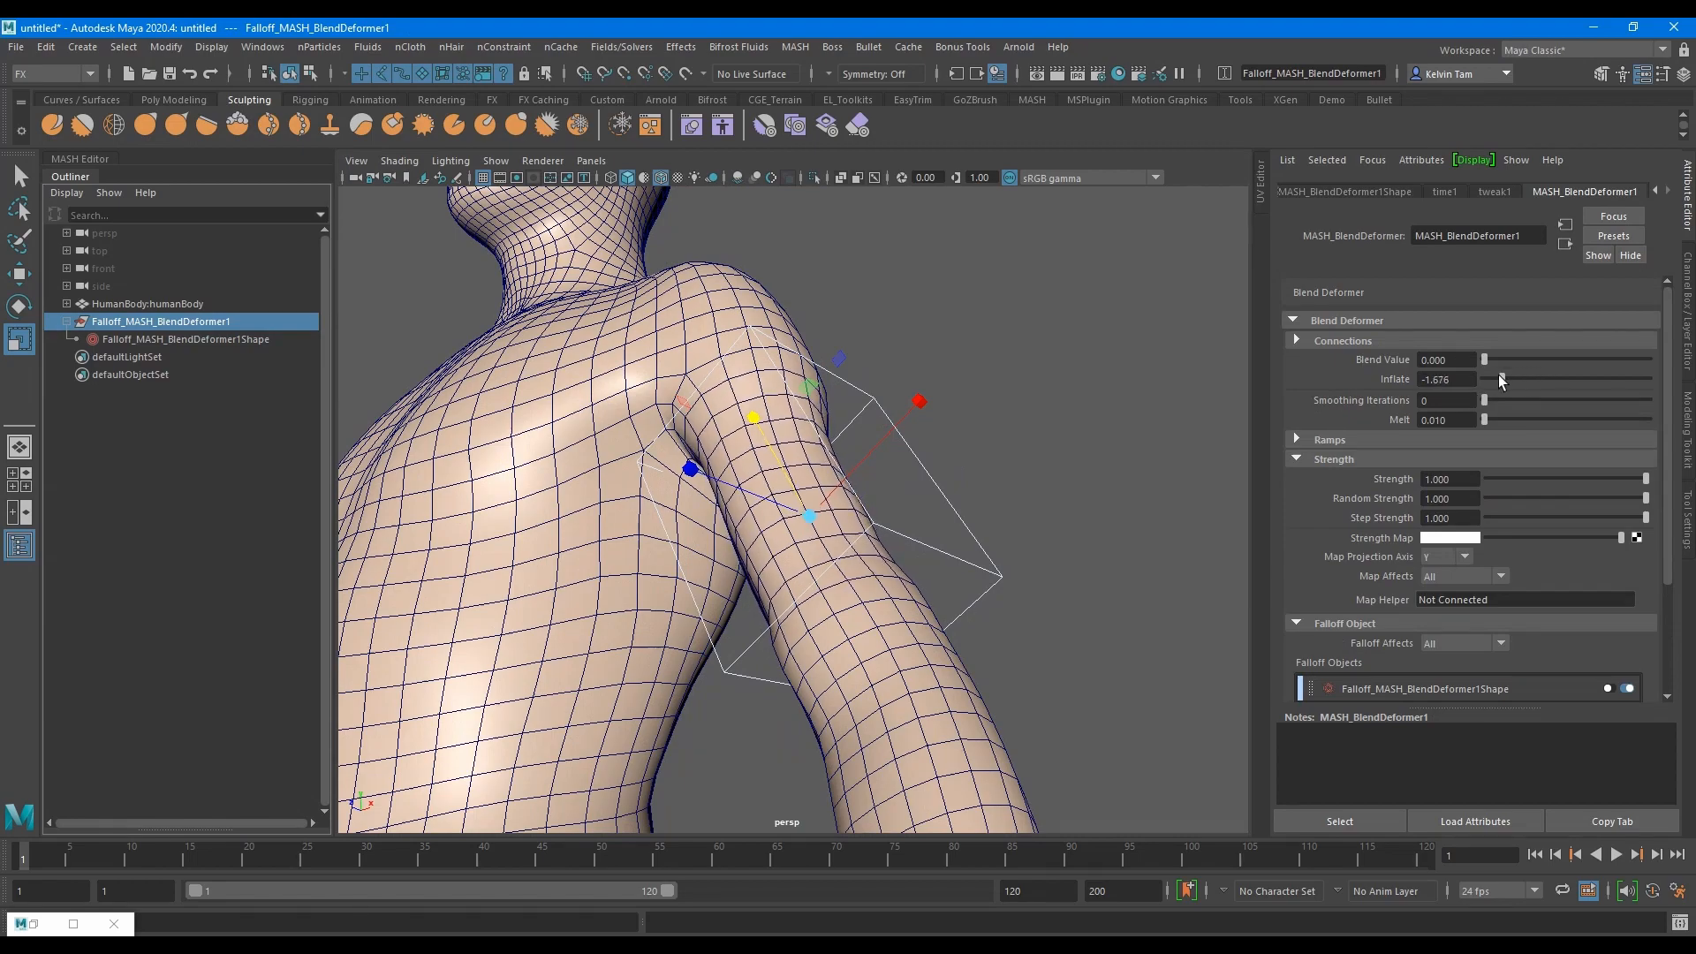
left_click_drag(1498, 380, 1487, 380)
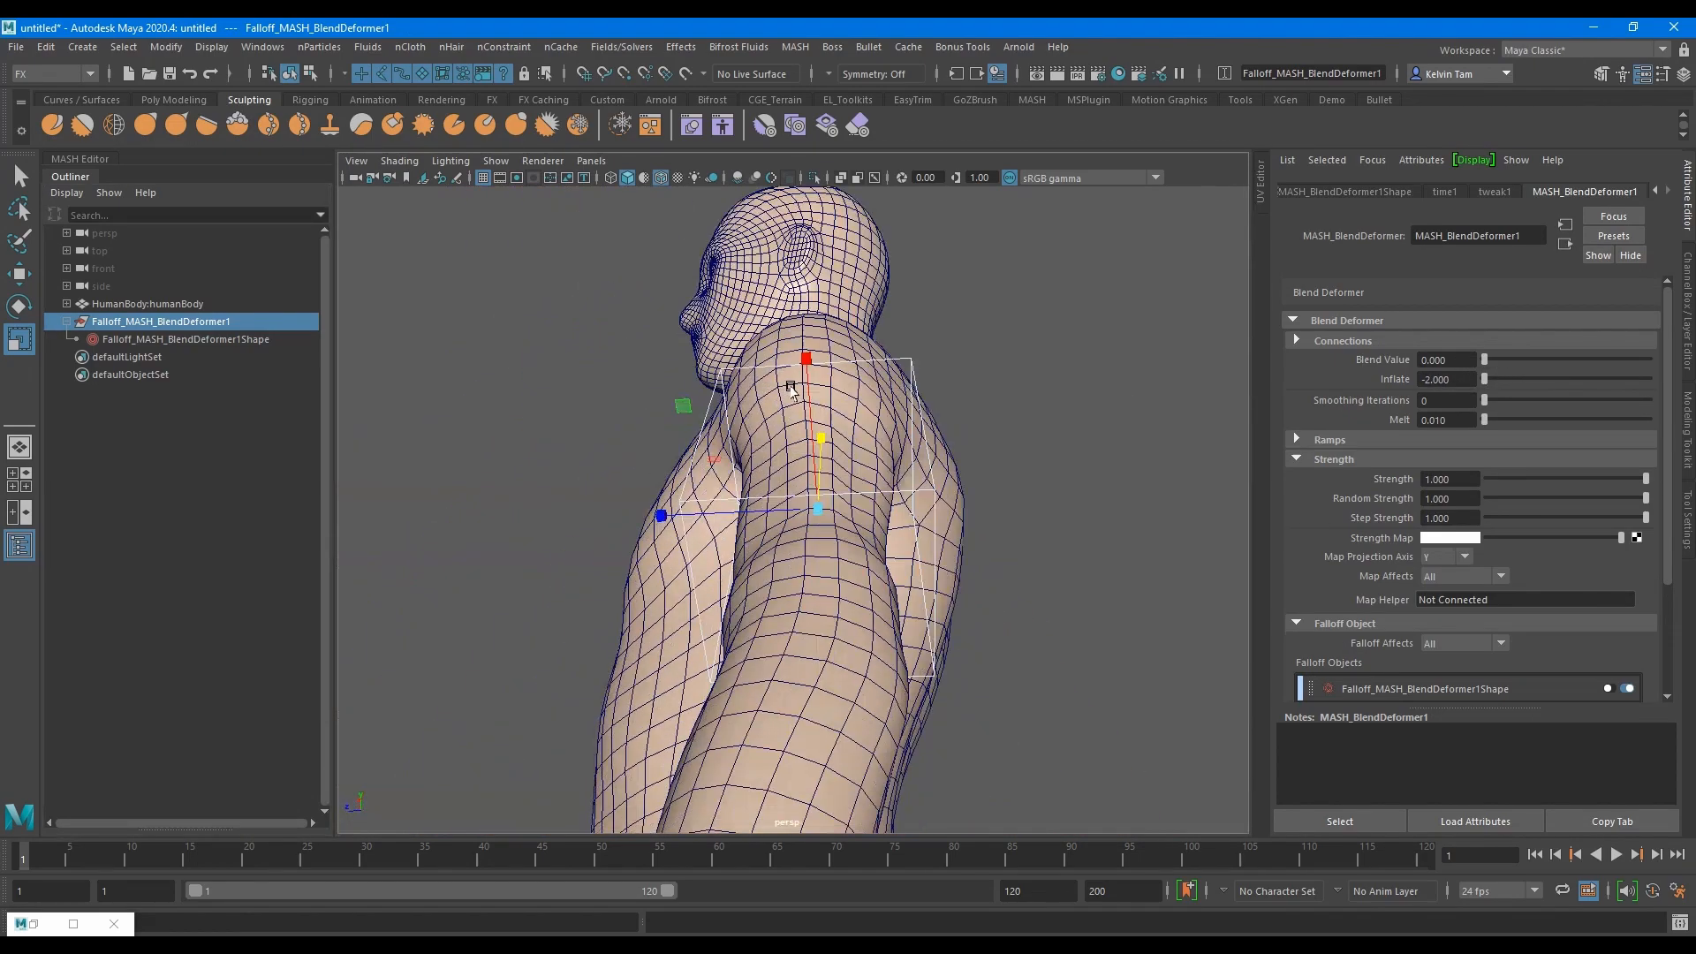